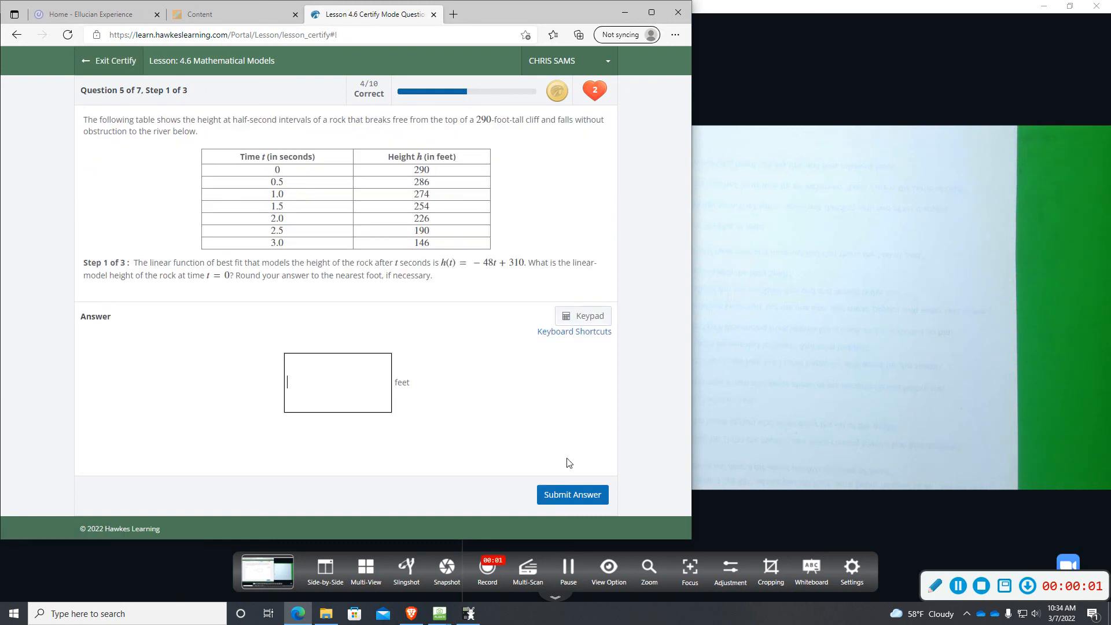
{"action": "mouse_move", "coordinate": [314, 252]}
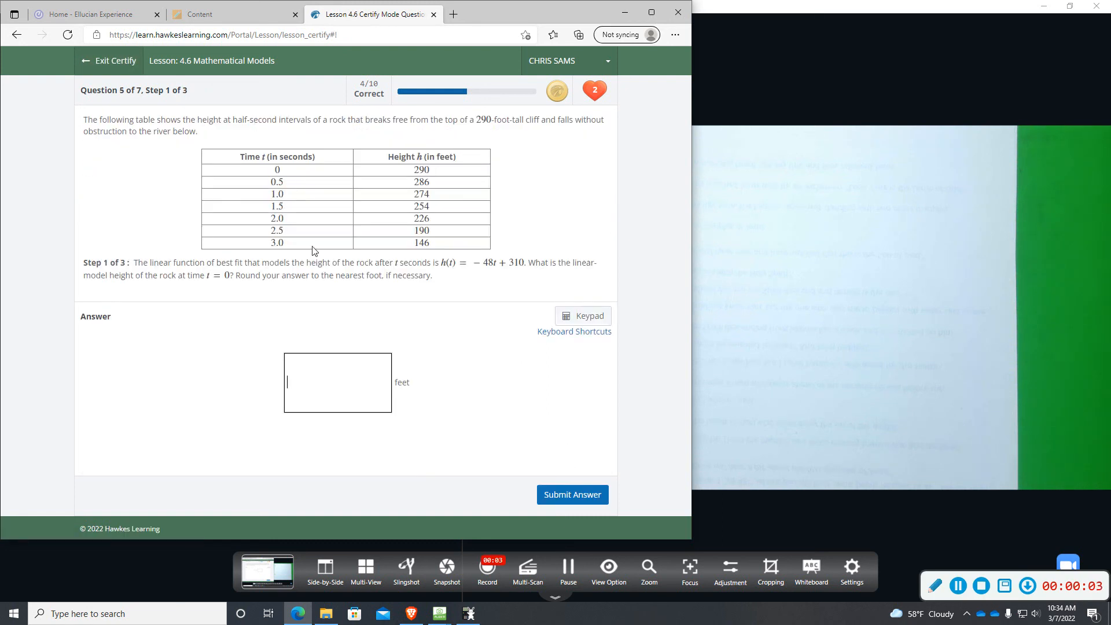
{"action": "mouse_move", "coordinate": [201, 93]}
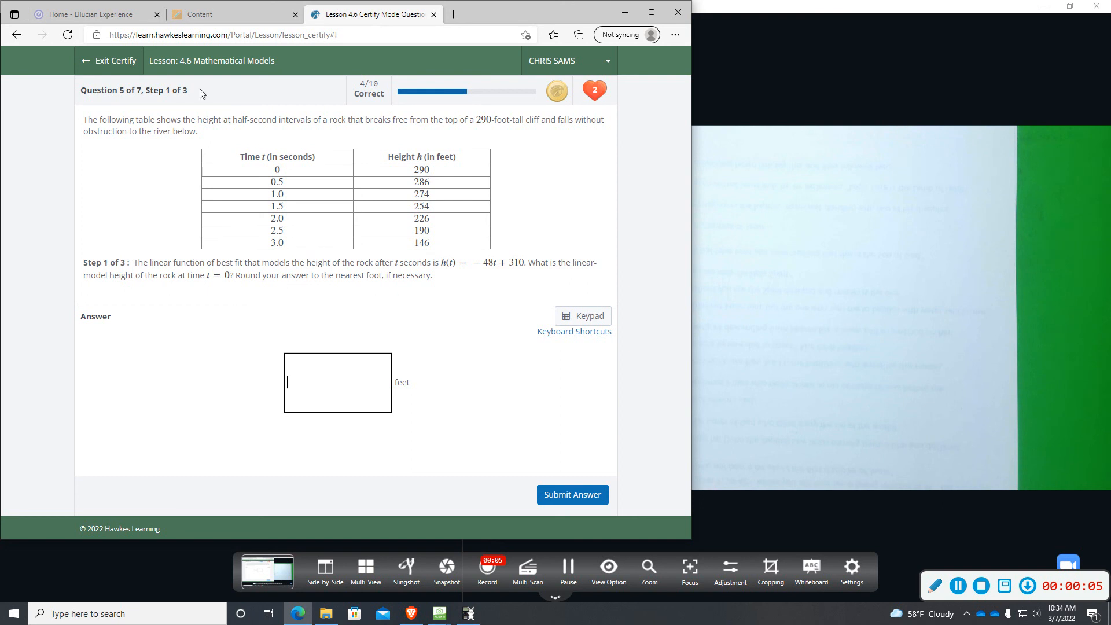
{"action": "mouse_move", "coordinate": [254, 133]}
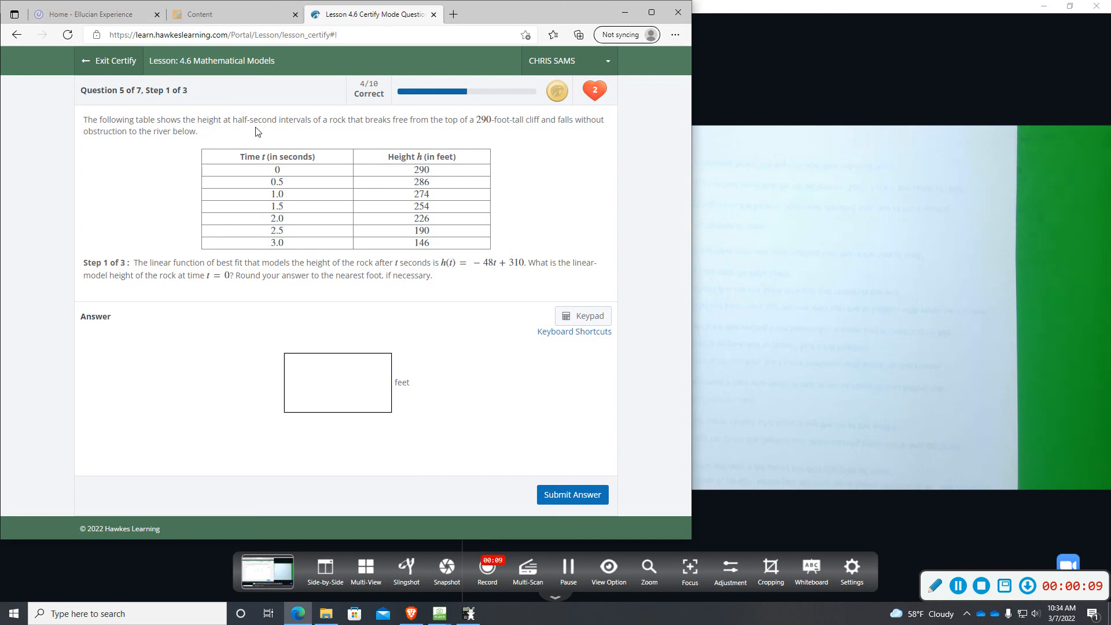
{"action": "mouse_move", "coordinate": [347, 133]}
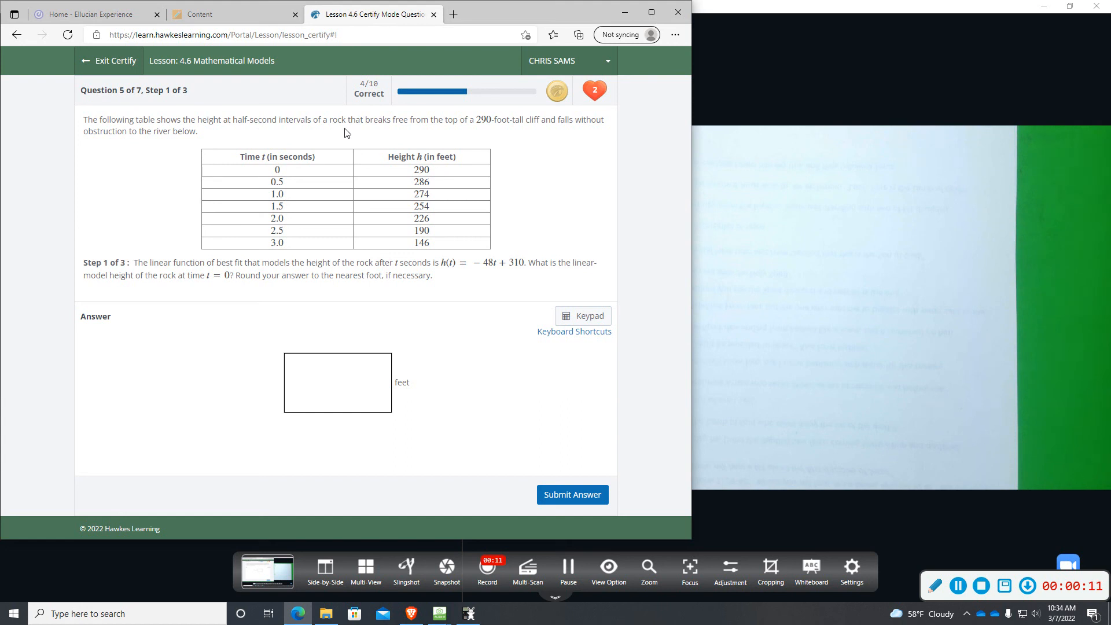
{"action": "mouse_move", "coordinate": [427, 131]}
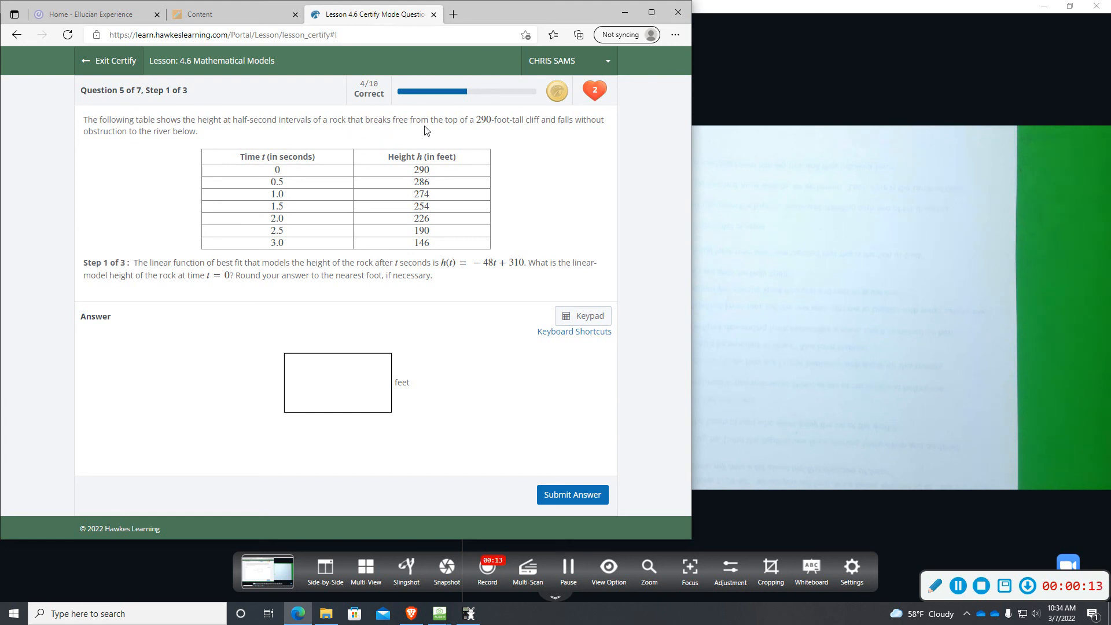
{"action": "mouse_move", "coordinate": [500, 137]}
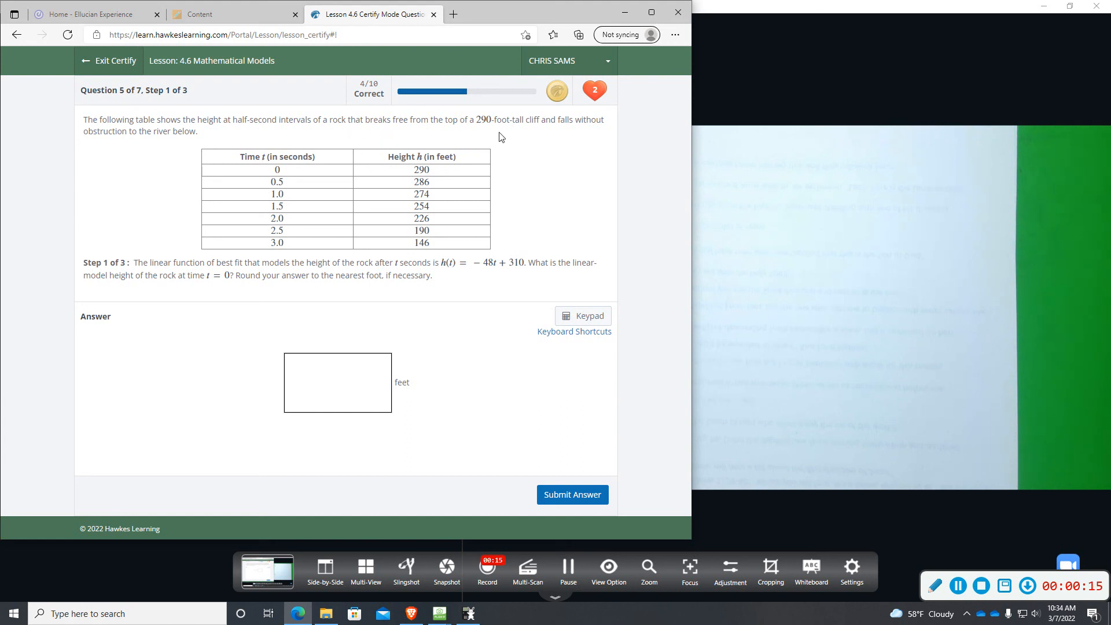
Enter 310 feet as the step 1 linear-model height, submit it, and dismiss the success message.
{"action": "left_click", "coordinate": [337, 383]}
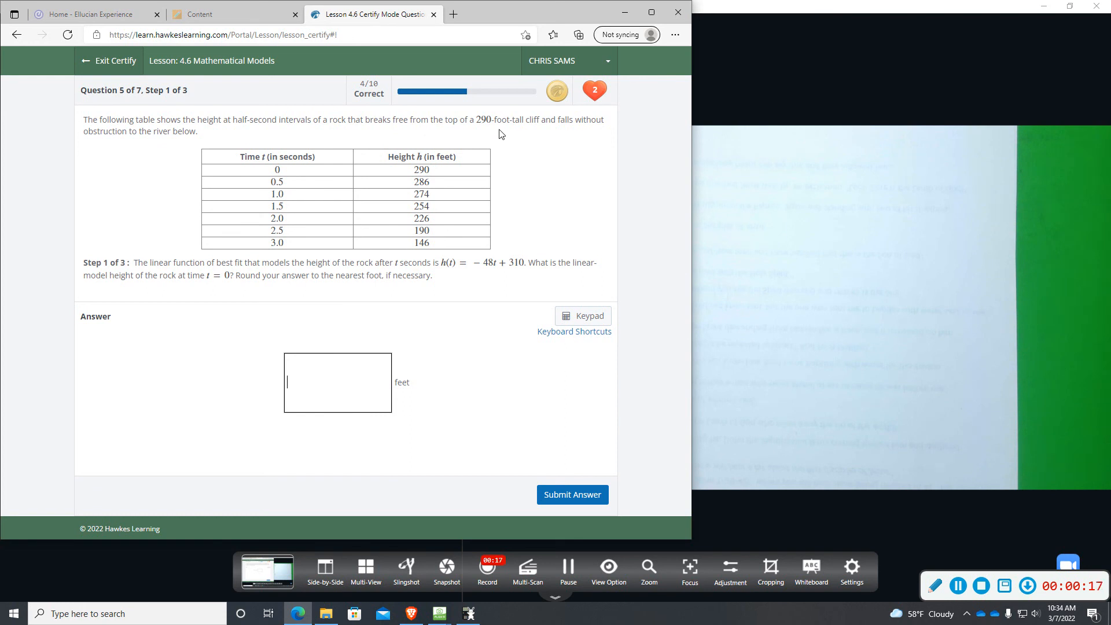
{"action": "mouse_move", "coordinate": [161, 203]}
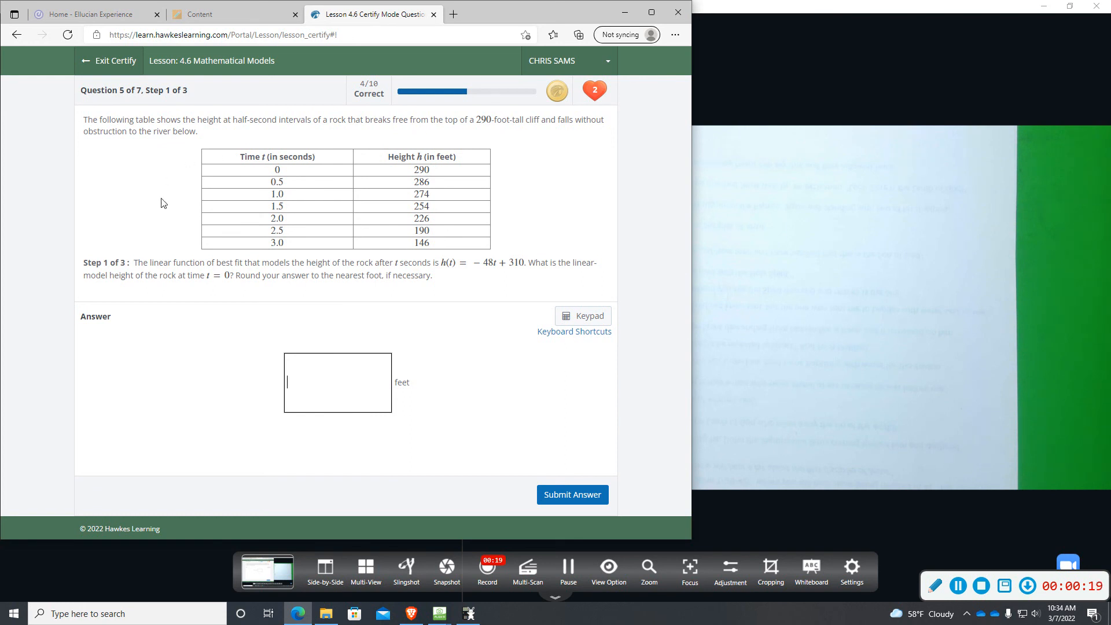
{"action": "mouse_move", "coordinate": [255, 204]}
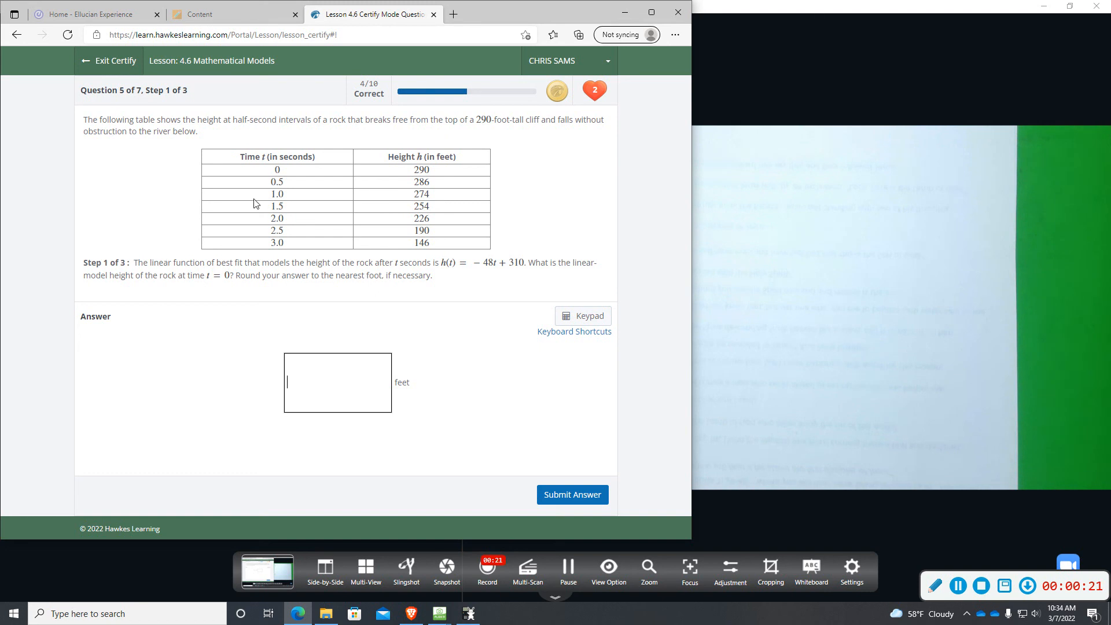
{"action": "mouse_move", "coordinate": [111, 267]}
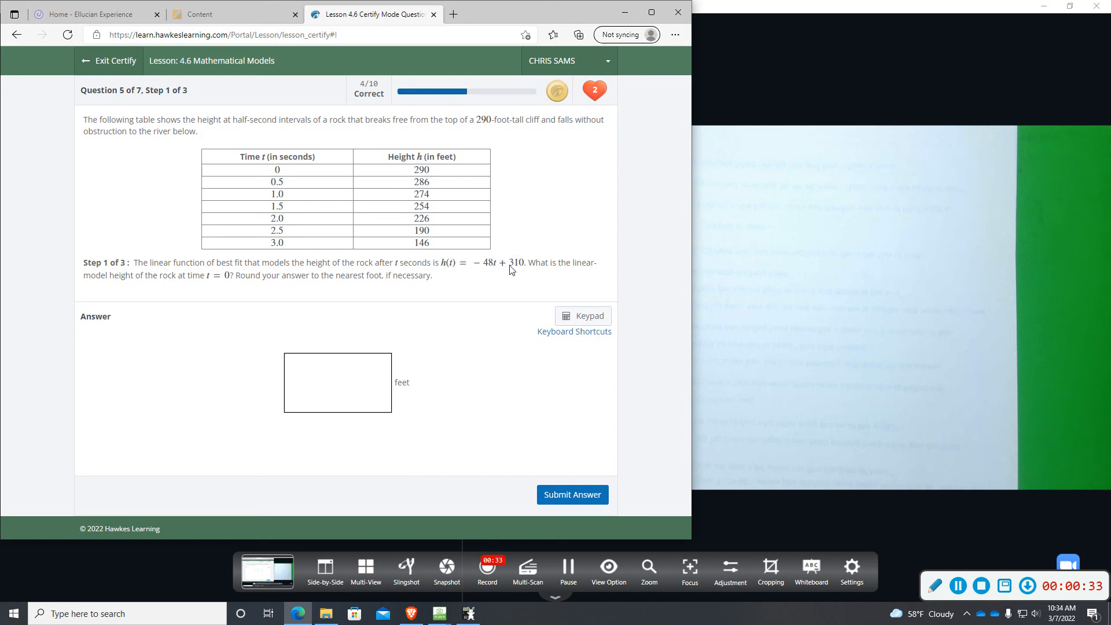
{"action": "mouse_move", "coordinate": [572, 262]}
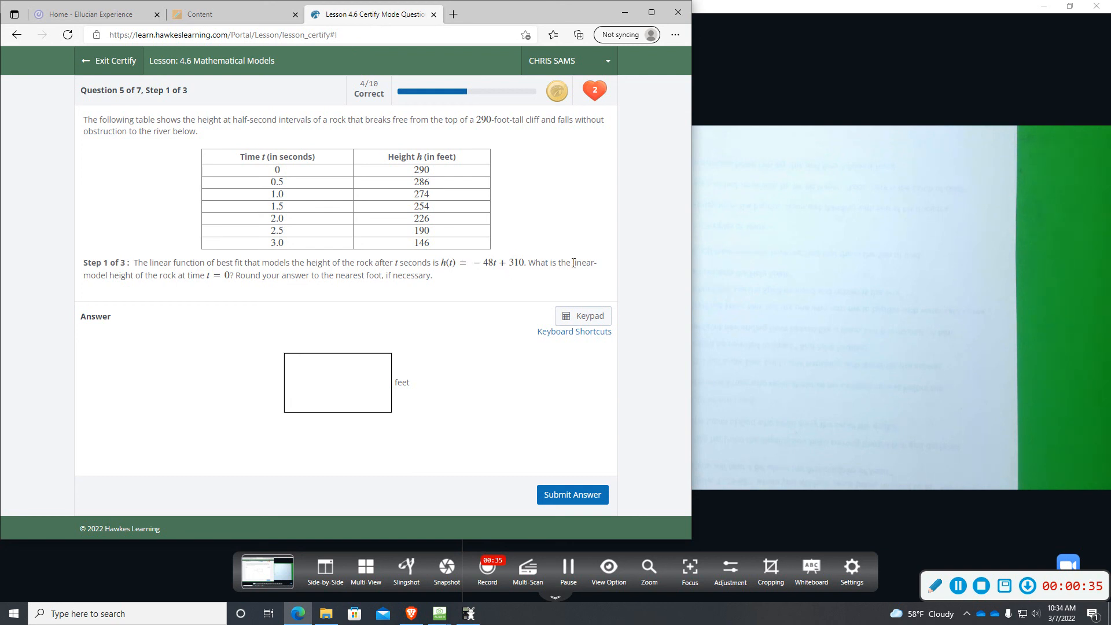
{"action": "left_click", "coordinate": [337, 383]}
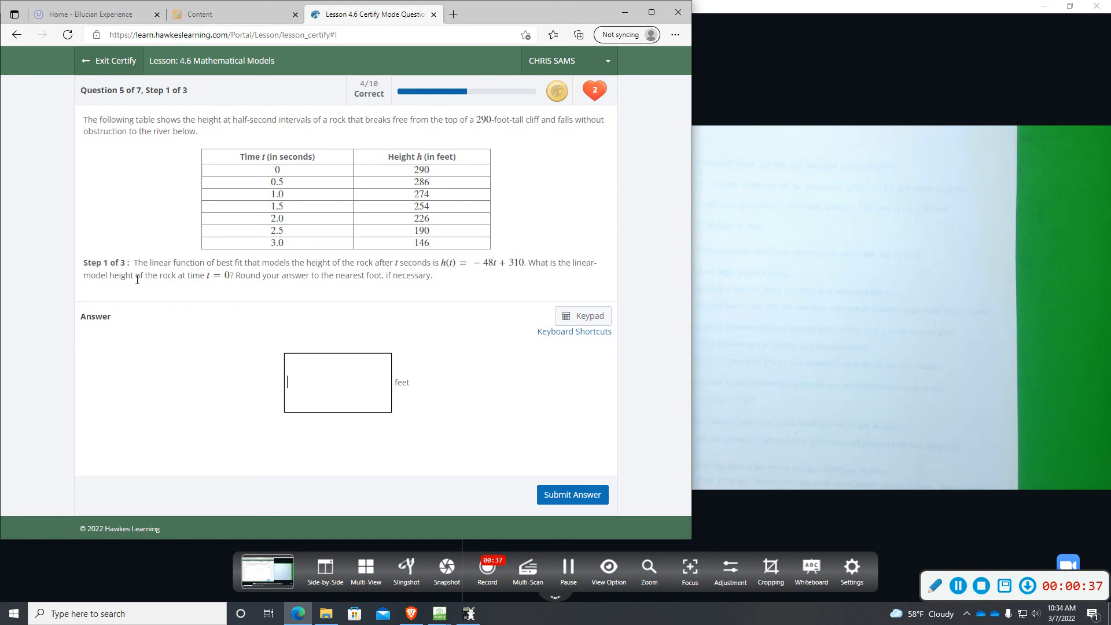
{"action": "mouse_move", "coordinate": [220, 272]}
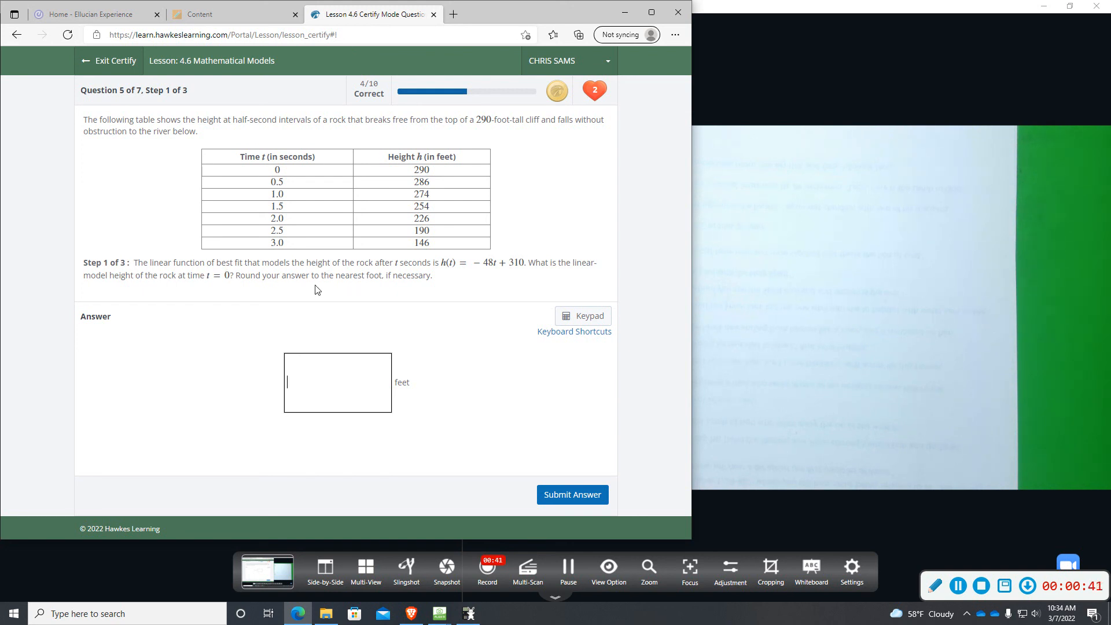
{"action": "mouse_move", "coordinate": [518, 257]}
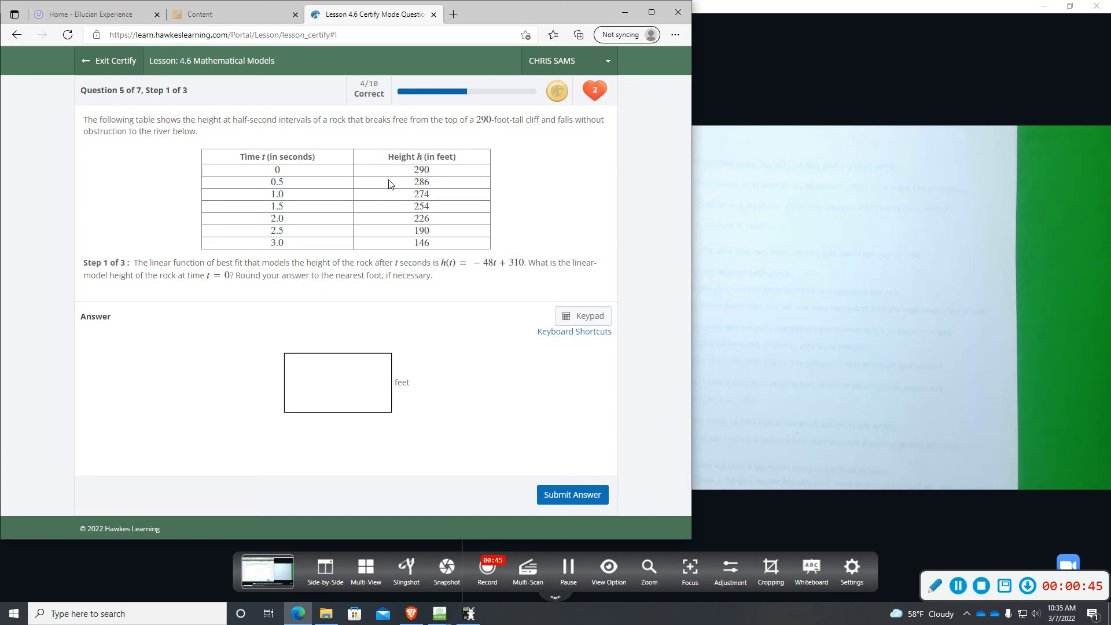
{"action": "mouse_move", "coordinate": [334, 221]}
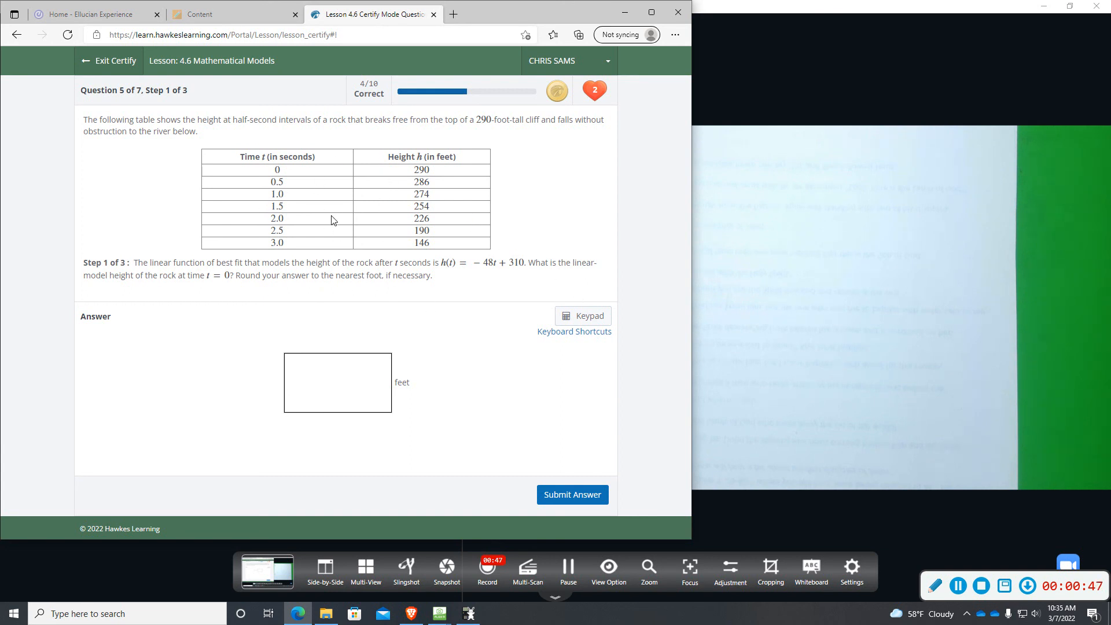
{"action": "mouse_move", "coordinate": [386, 234]}
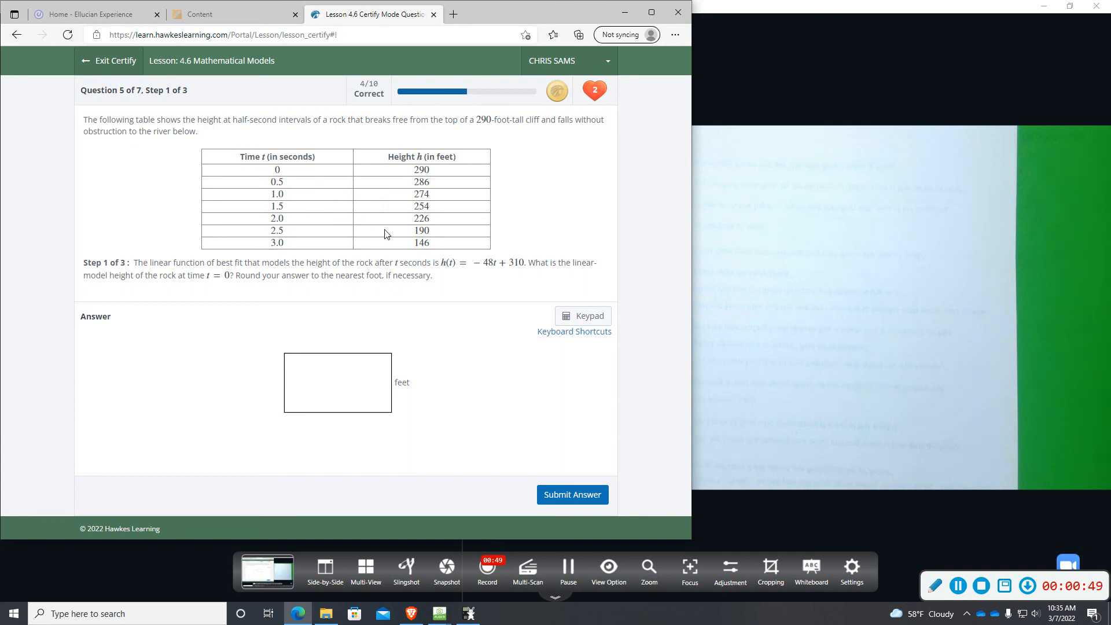
{"action": "mouse_move", "coordinate": [436, 212]}
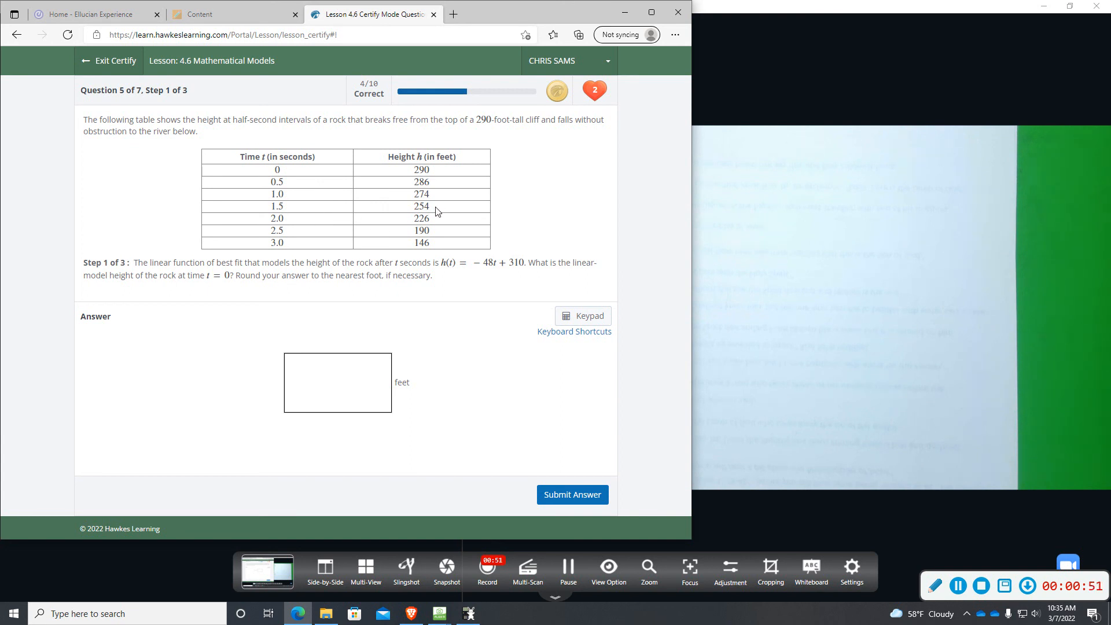
{"action": "mouse_move", "coordinate": [482, 271]}
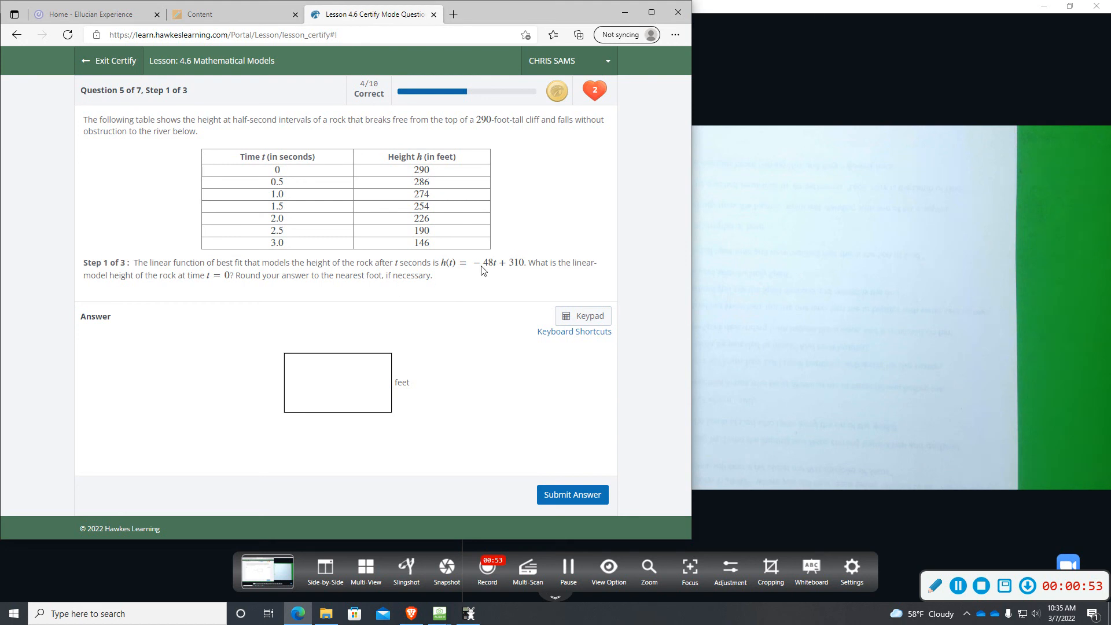
{"action": "left_click", "coordinate": [337, 382]}
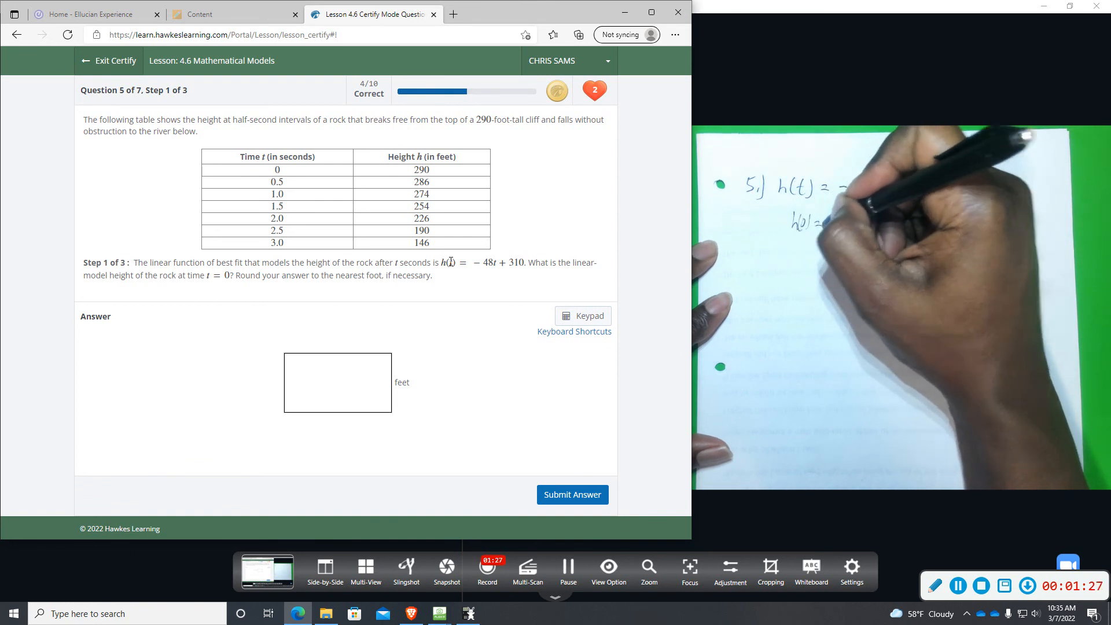
{"action": "left_click", "coordinate": [337, 382]}
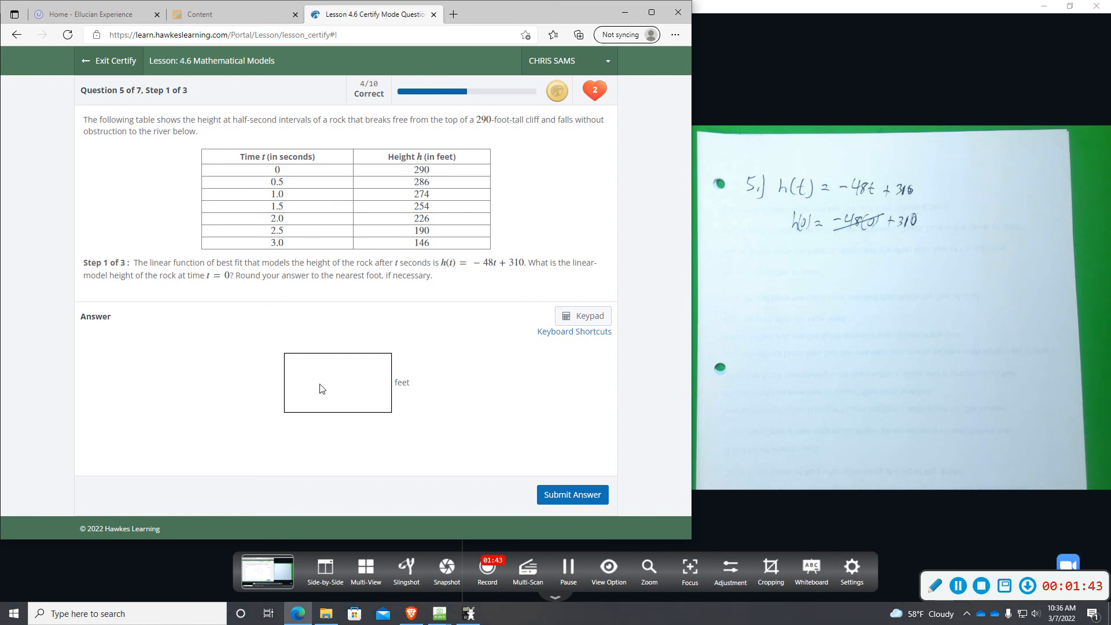
{"action": "type", "text": "310"}
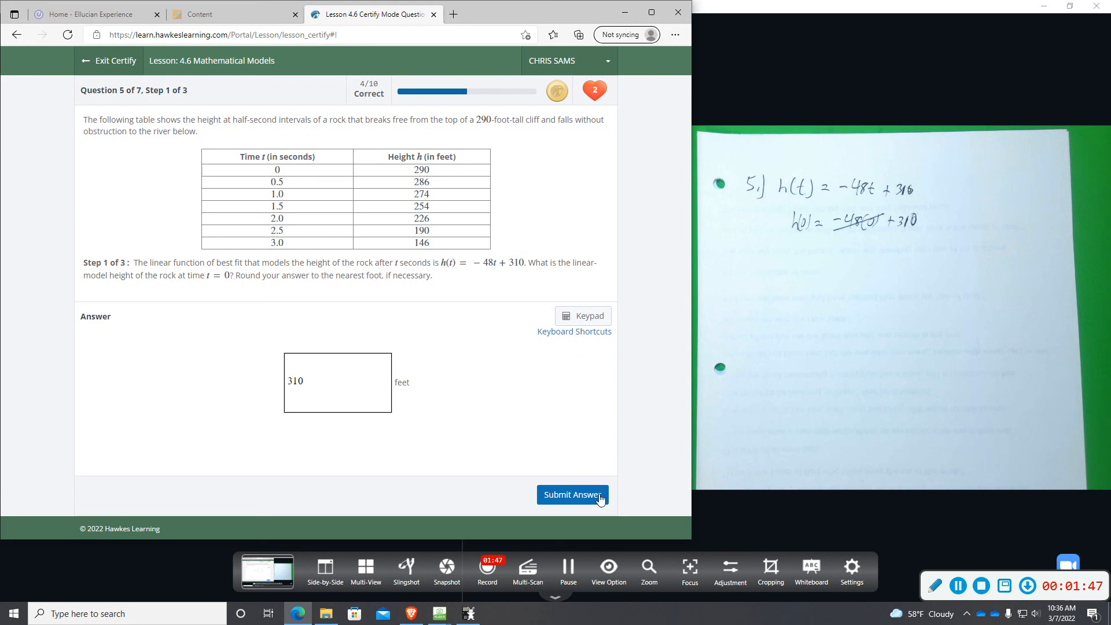
{"action": "left_click", "coordinate": [572, 494]}
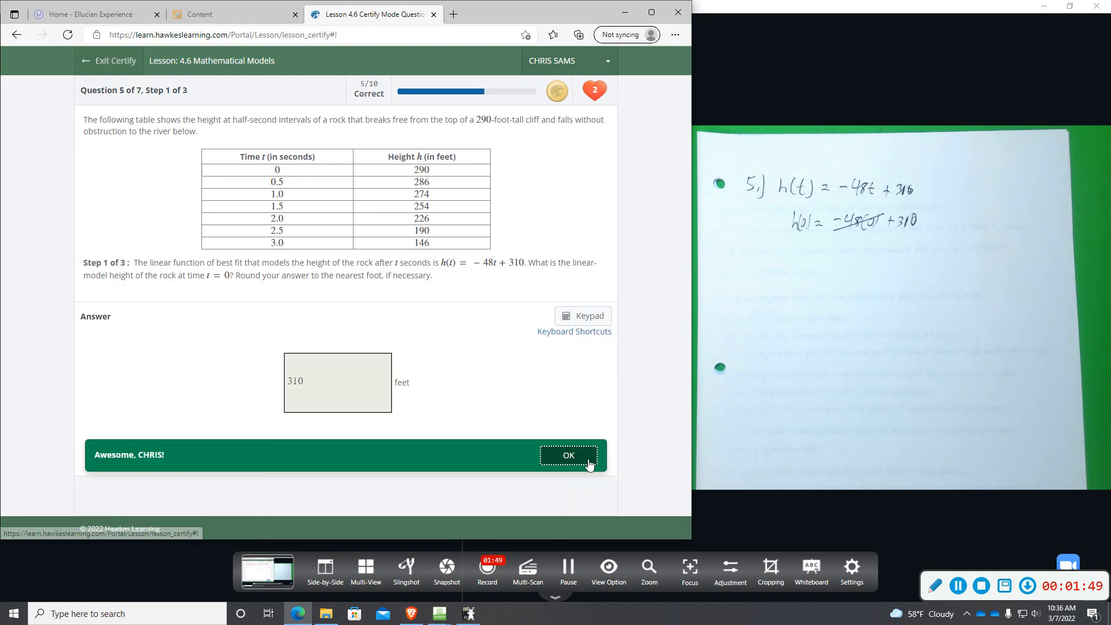
{"action": "left_click", "coordinate": [567, 454]}
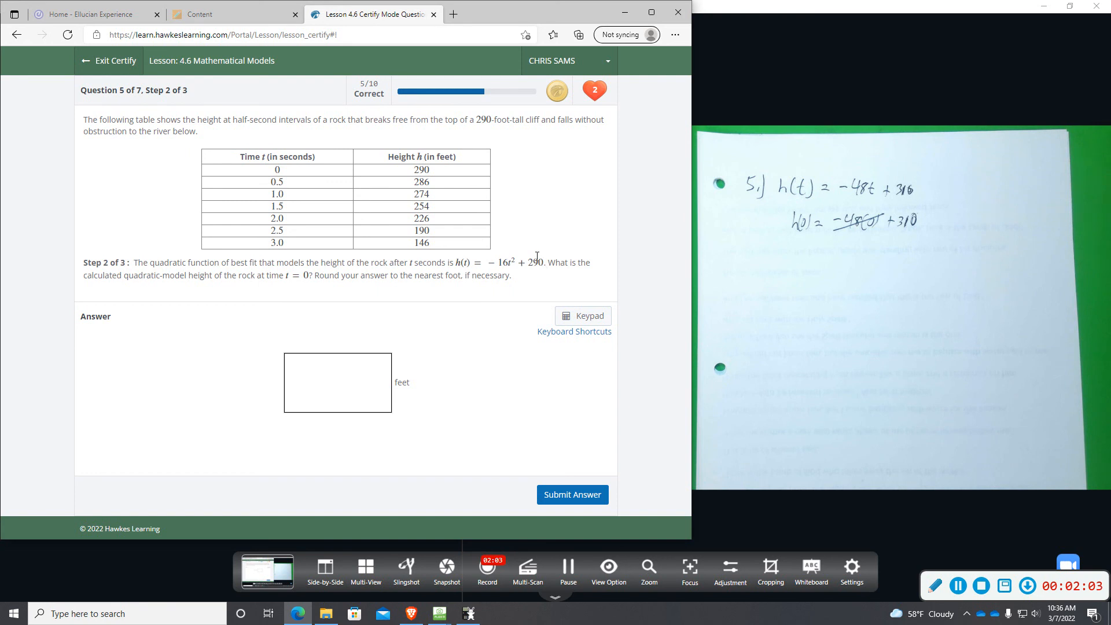
Enter 290 feet as the step 2 quadratic-model height, submit, and acknowledge success.
{"action": "left_click", "coordinate": [337, 382]}
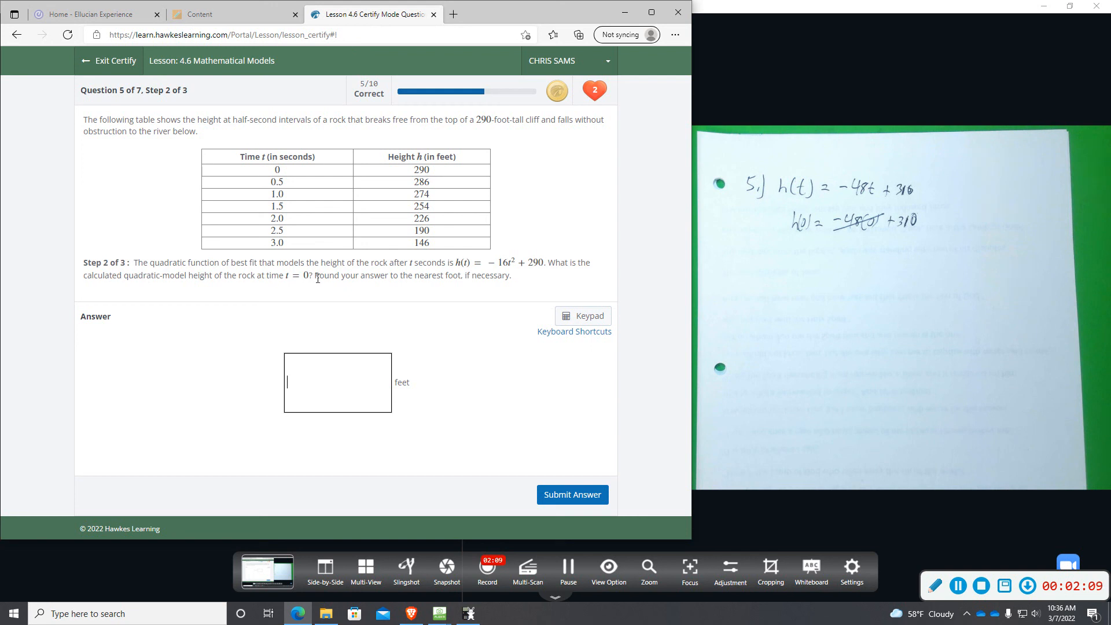
{"action": "mouse_move", "coordinate": [508, 268]}
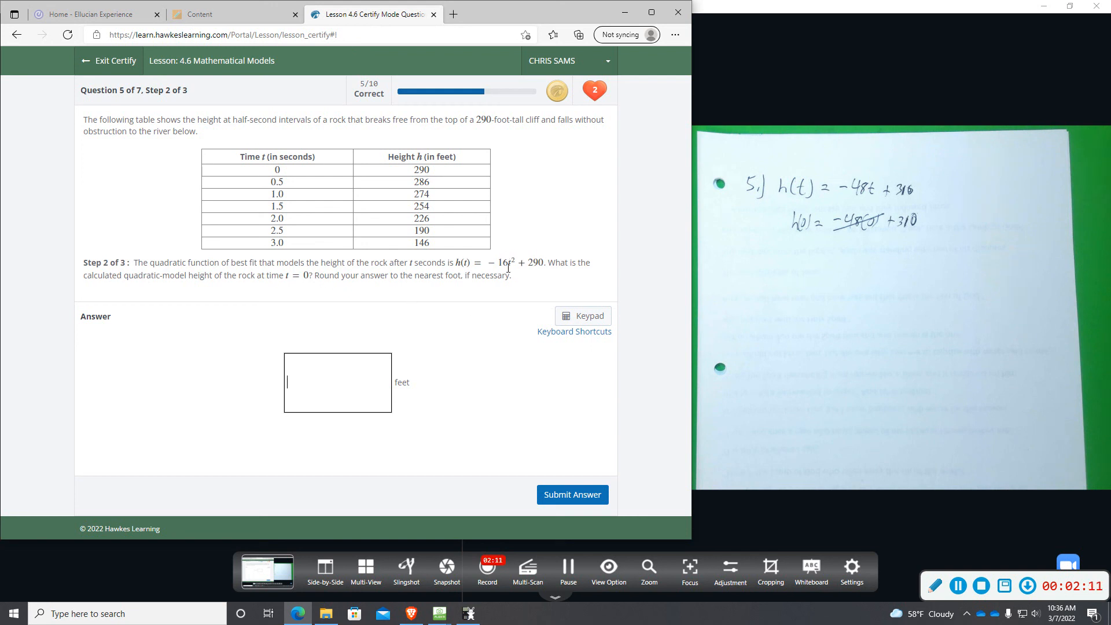
{"action": "mouse_move", "coordinate": [454, 297]}
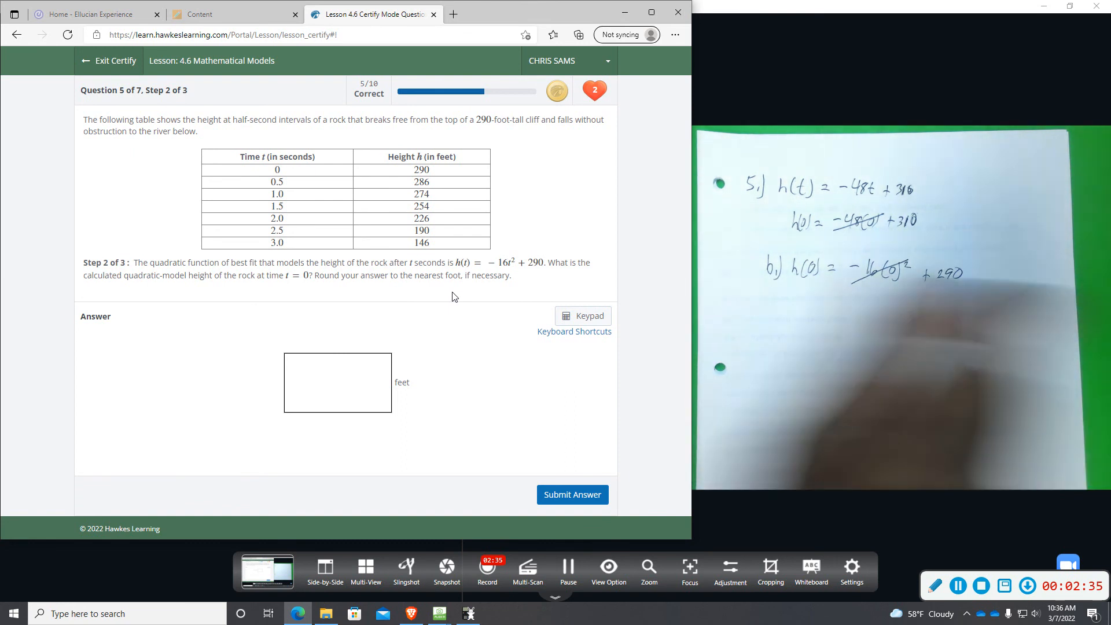
{"action": "type", "text": "290"}
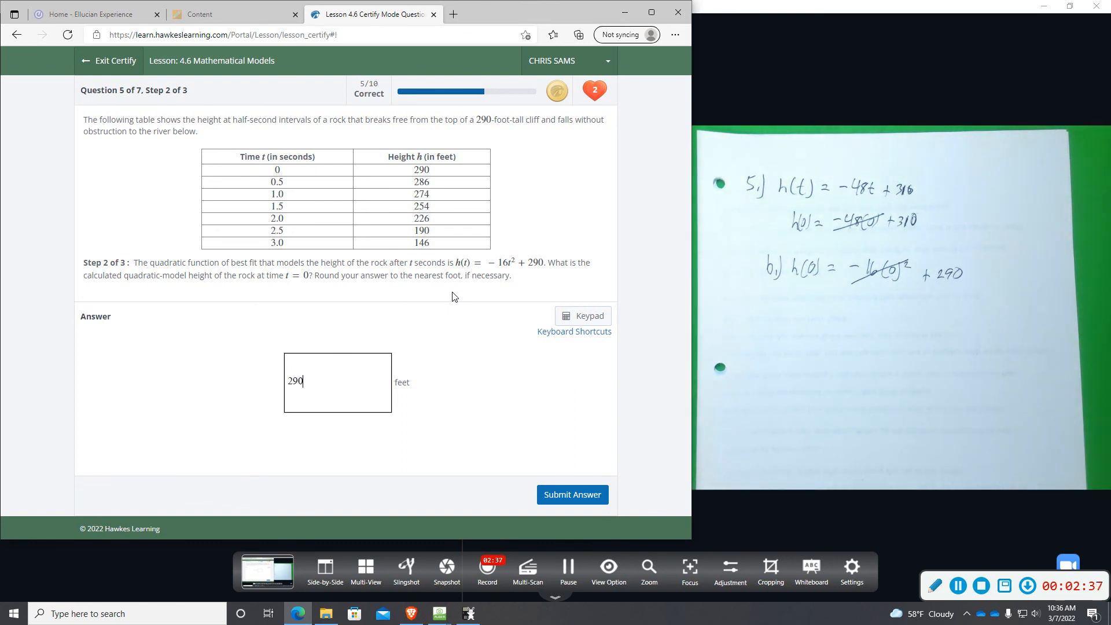
{"action": "left_click", "coordinate": [572, 494]}
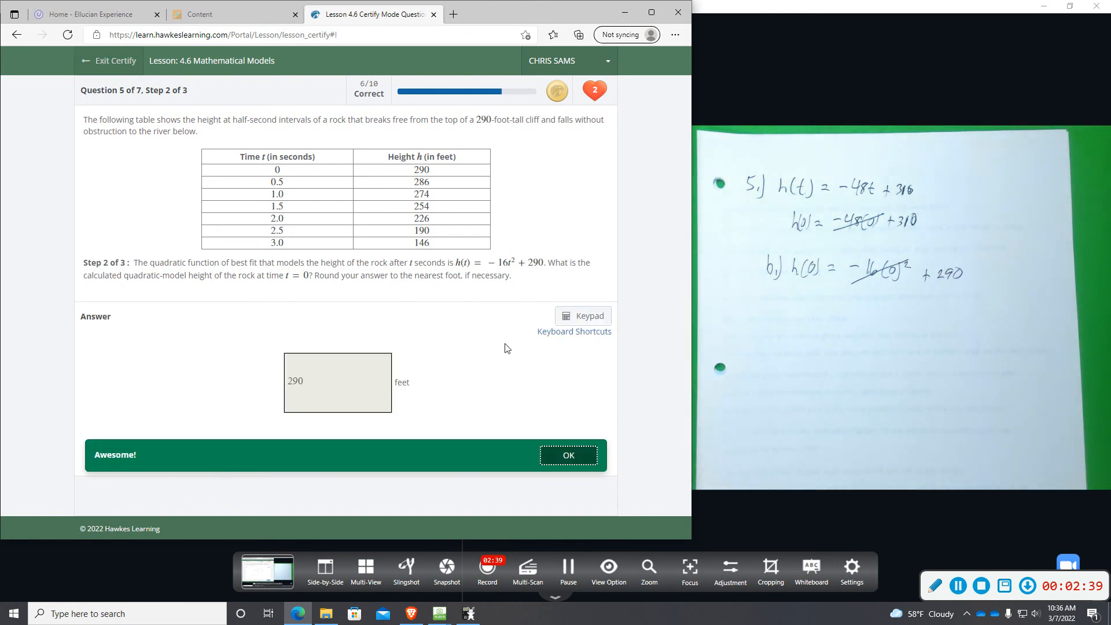
{"action": "left_click", "coordinate": [568, 454]}
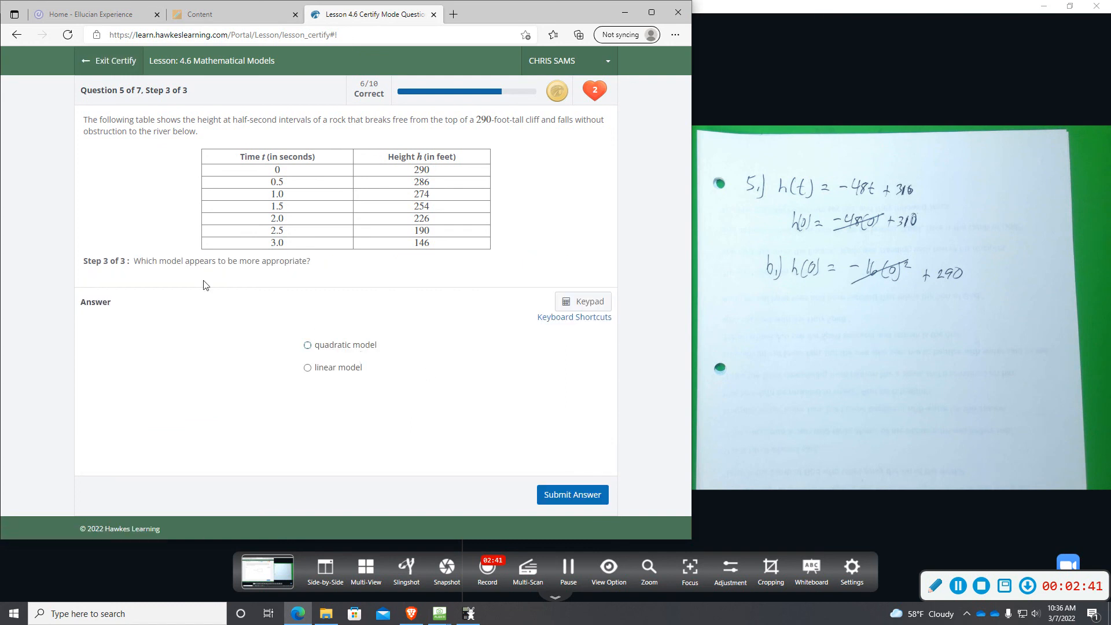
{"action": "mouse_move", "coordinate": [164, 272]}
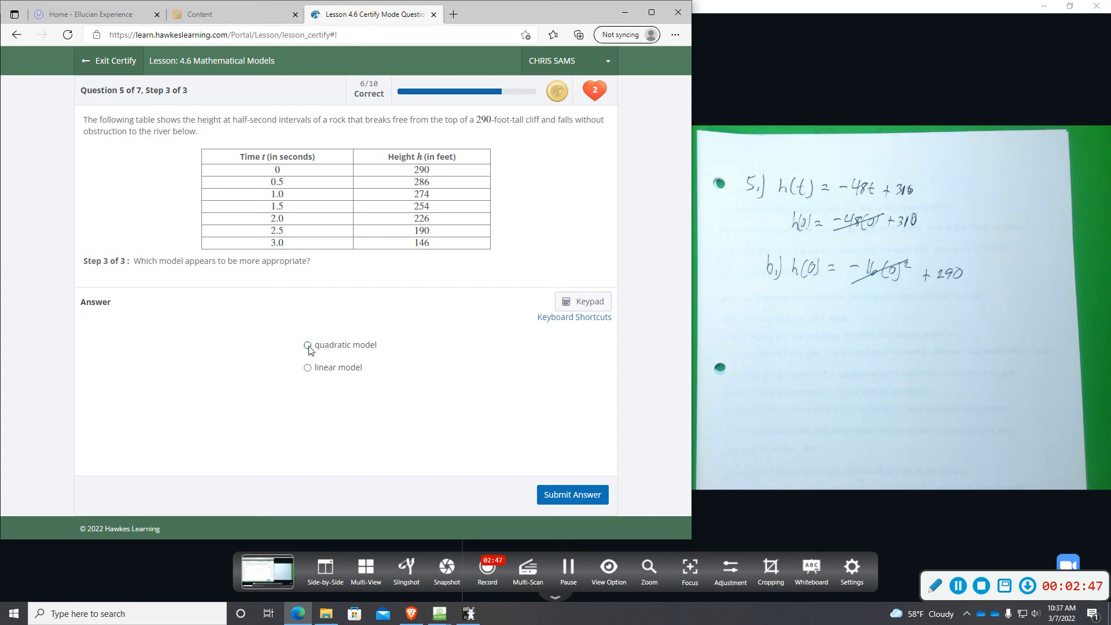
Select 'quadratic model' as the more appropriate model and submit it.
{"action": "left_click", "coordinate": [307, 345]}
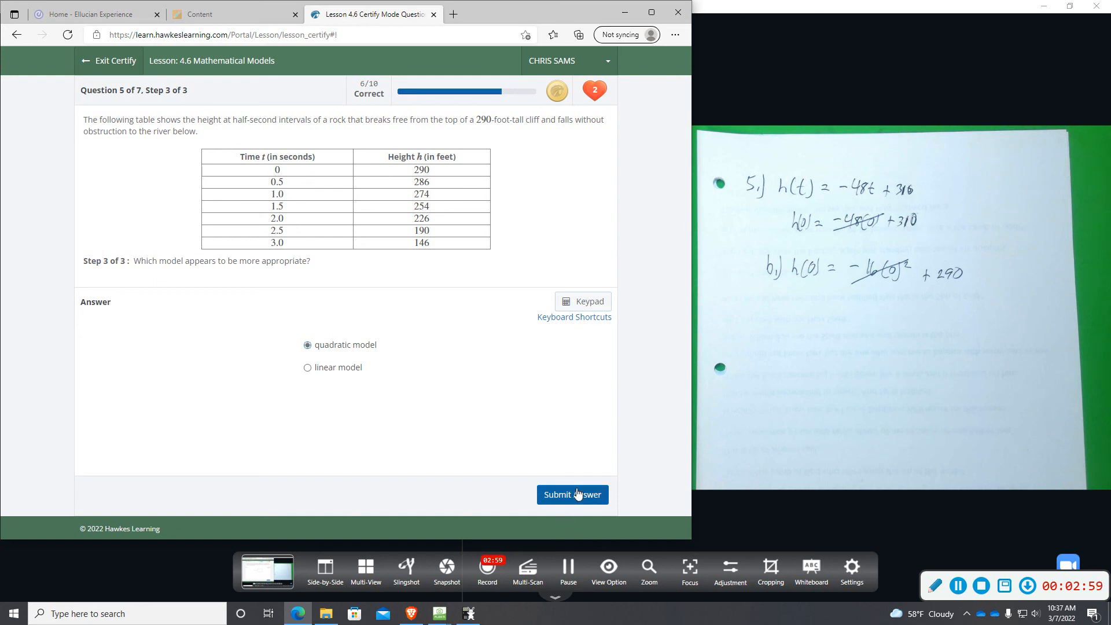
{"action": "left_click", "coordinate": [571, 495]}
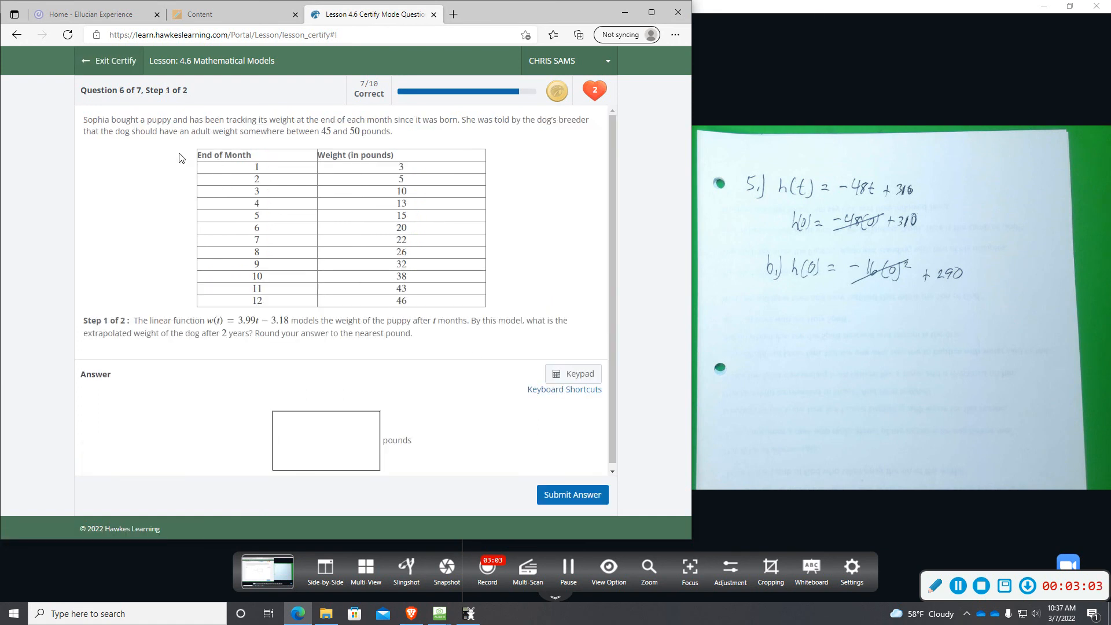
{"action": "mouse_move", "coordinate": [203, 116]}
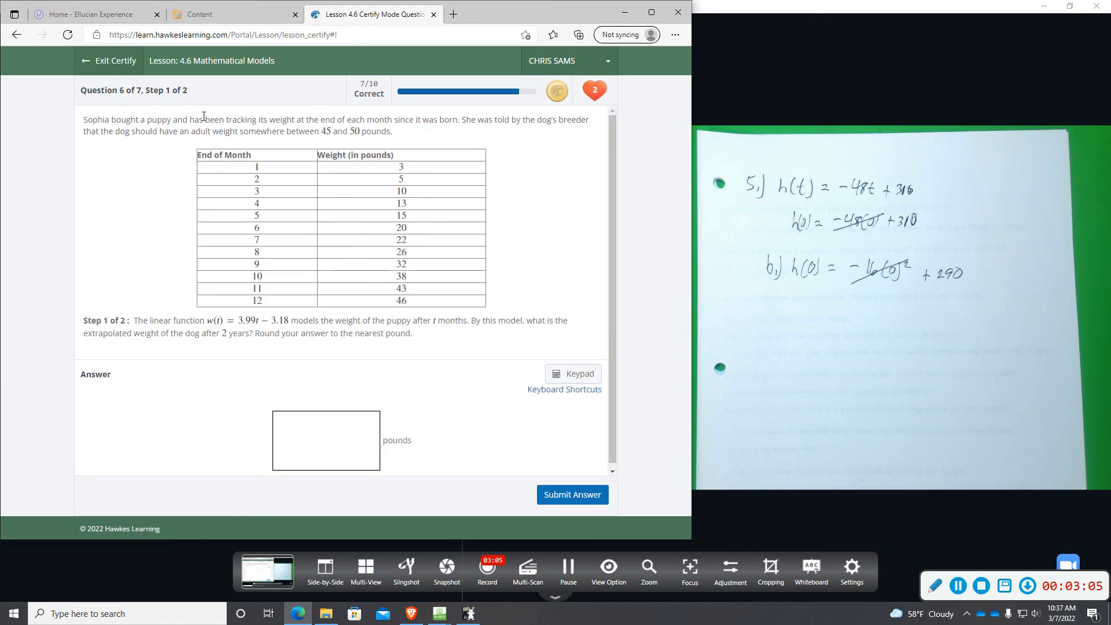
{"action": "left_click", "coordinate": [326, 439]}
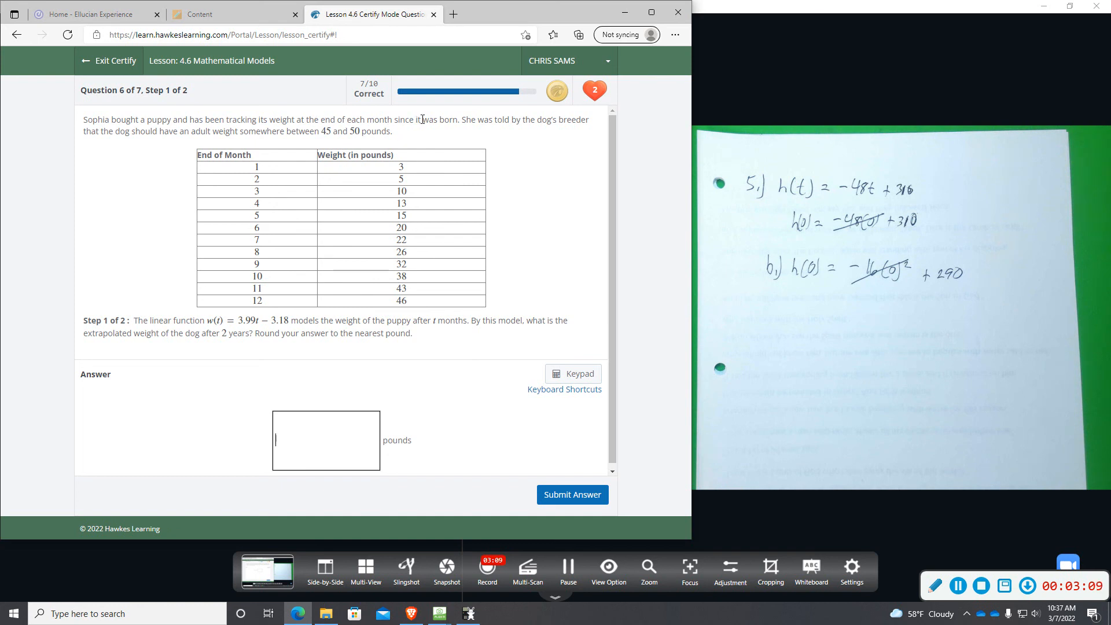
{"action": "mouse_move", "coordinate": [473, 139]}
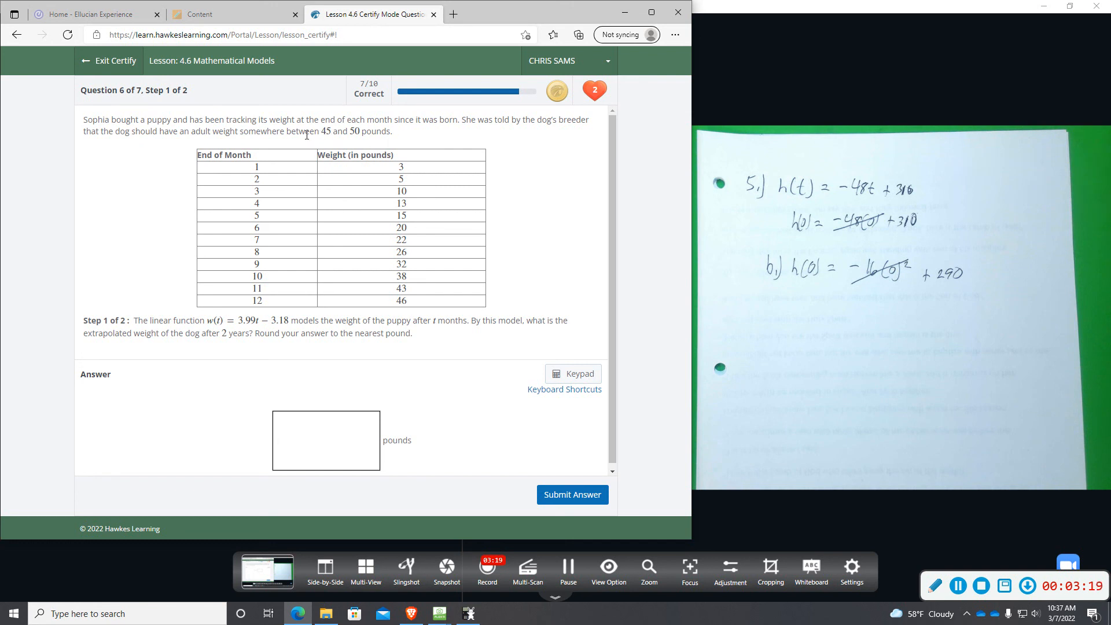
{"action": "scroll", "scroll_direction": "up", "scroll_amount": 3}
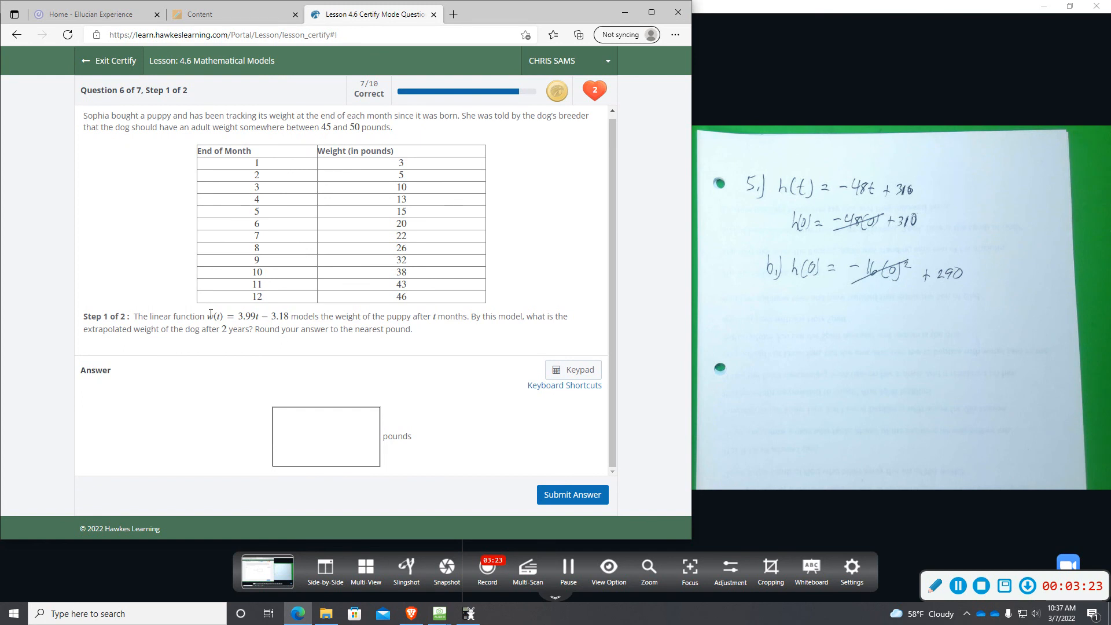
{"action": "left_click", "coordinate": [326, 436]}
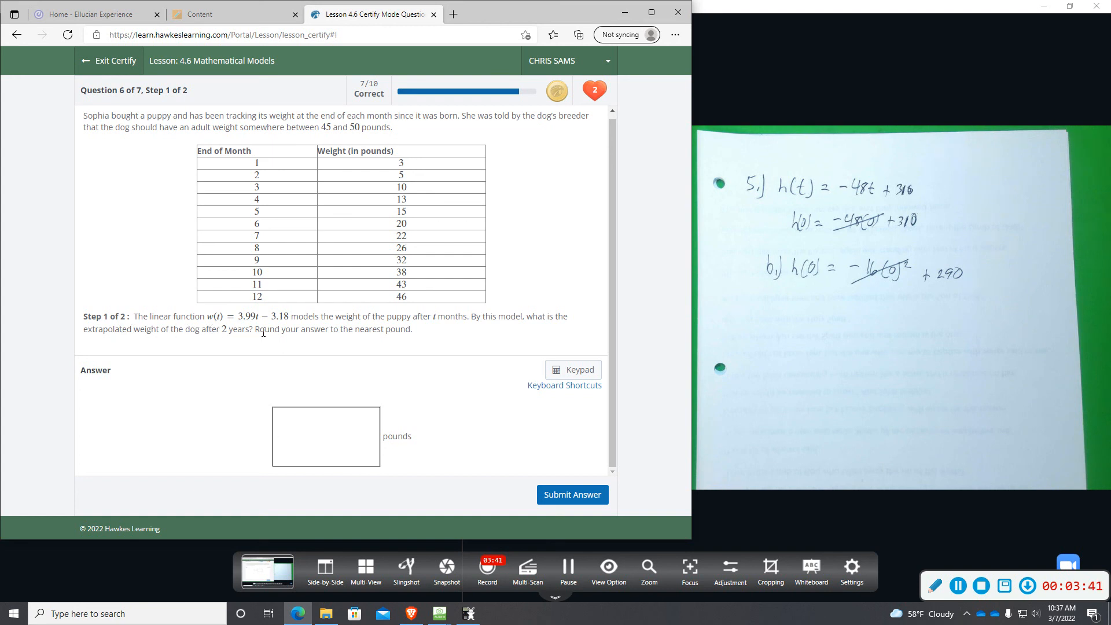
{"action": "left_click", "coordinate": [326, 435]}
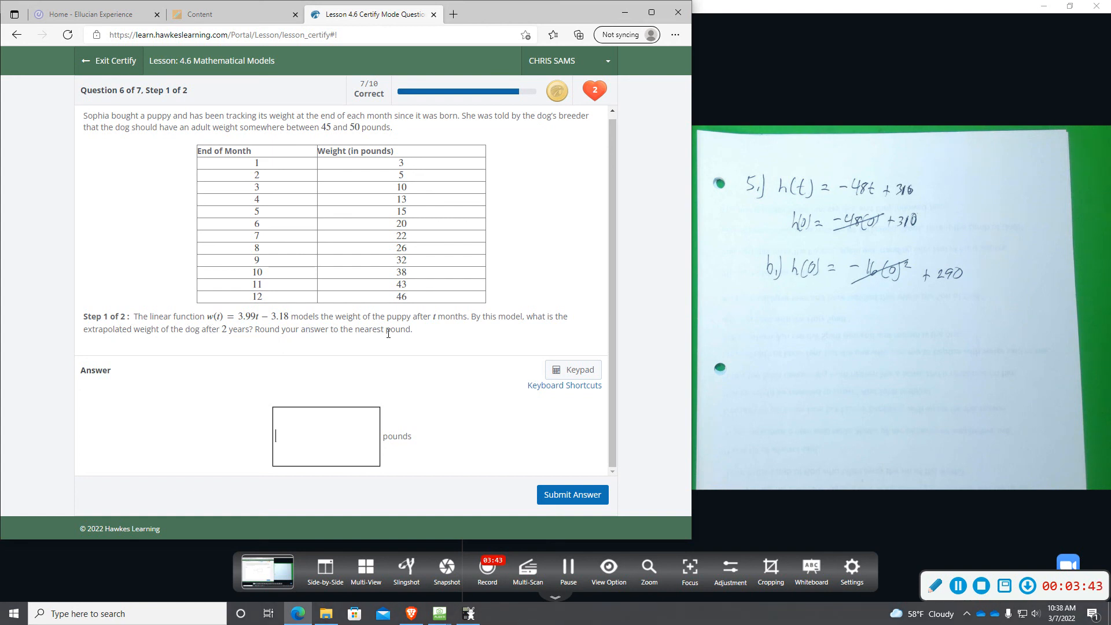
{"action": "mouse_move", "coordinate": [183, 348]}
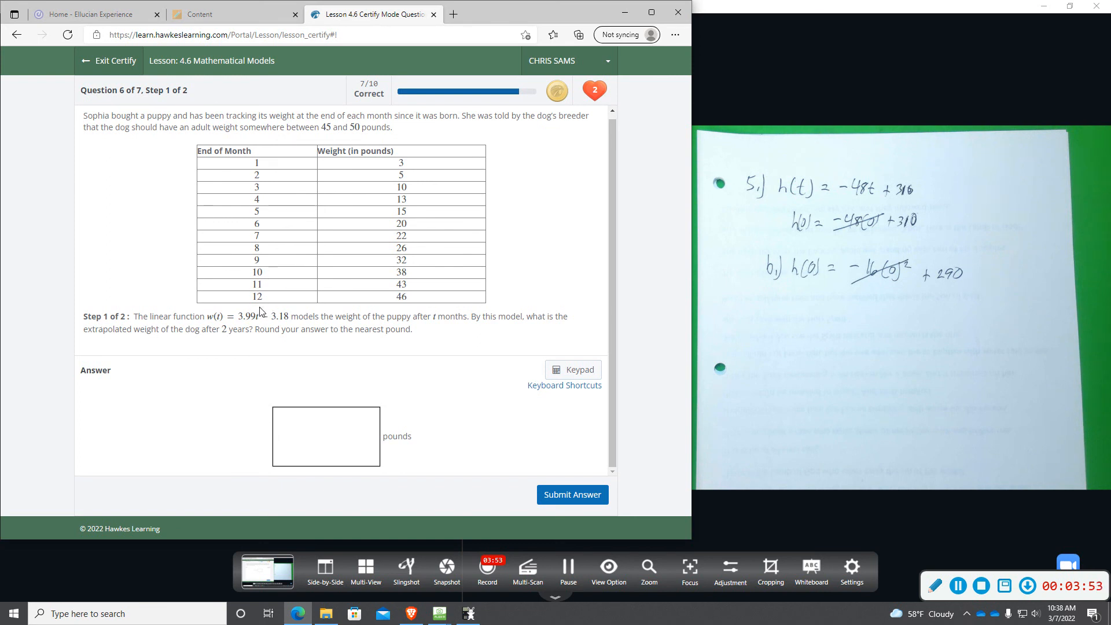
{"action": "mouse_move", "coordinate": [277, 349]}
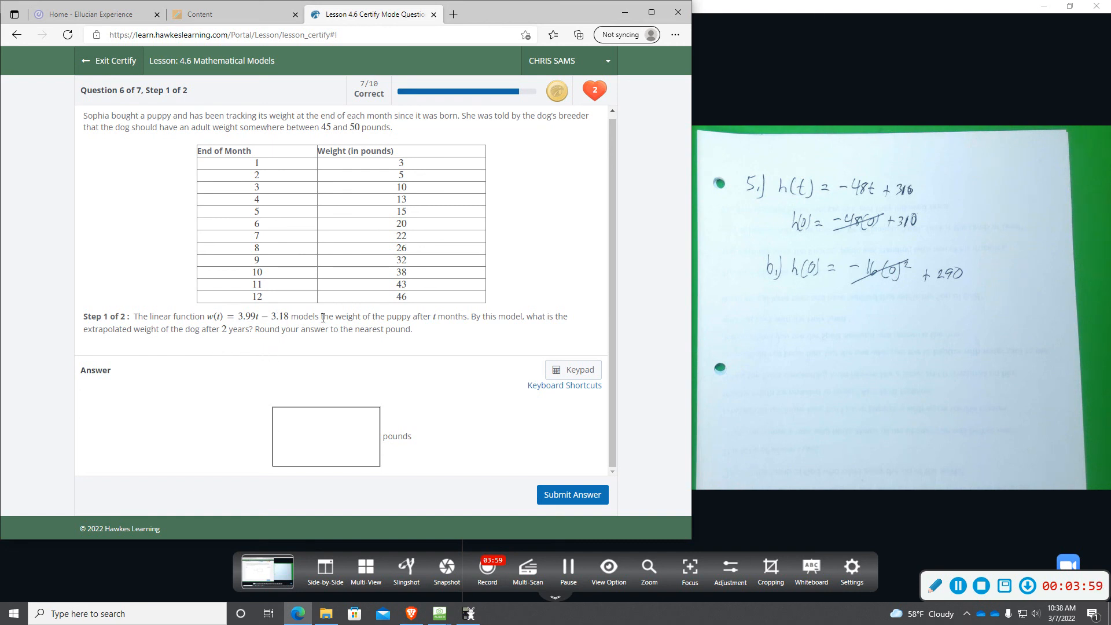
{"action": "left_click", "coordinate": [326, 436]}
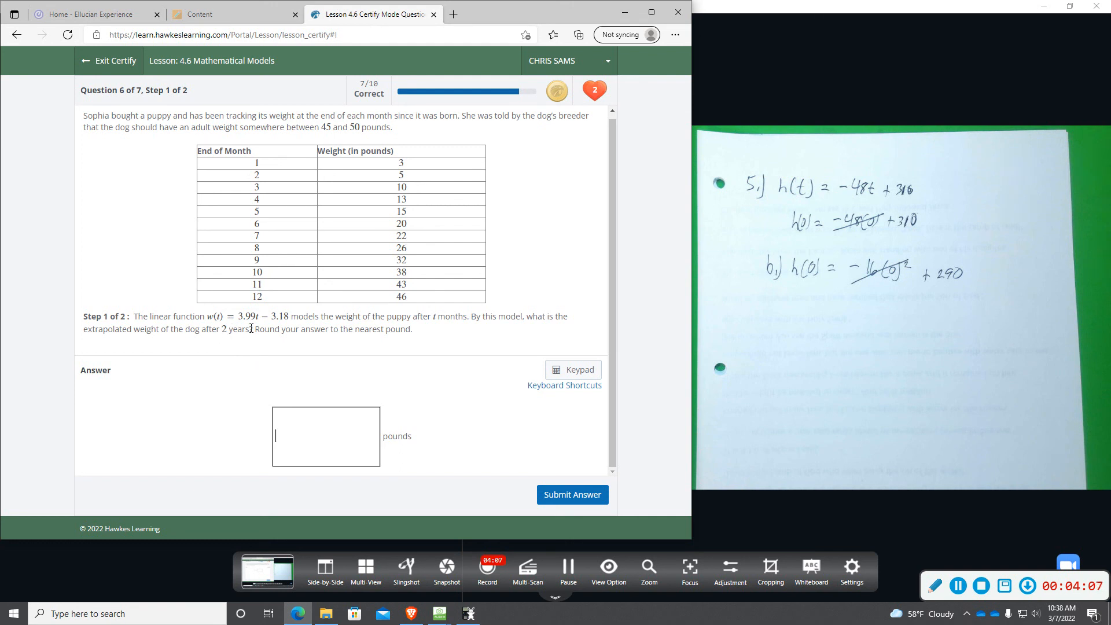
{"action": "mouse_move", "coordinate": [224, 349]}
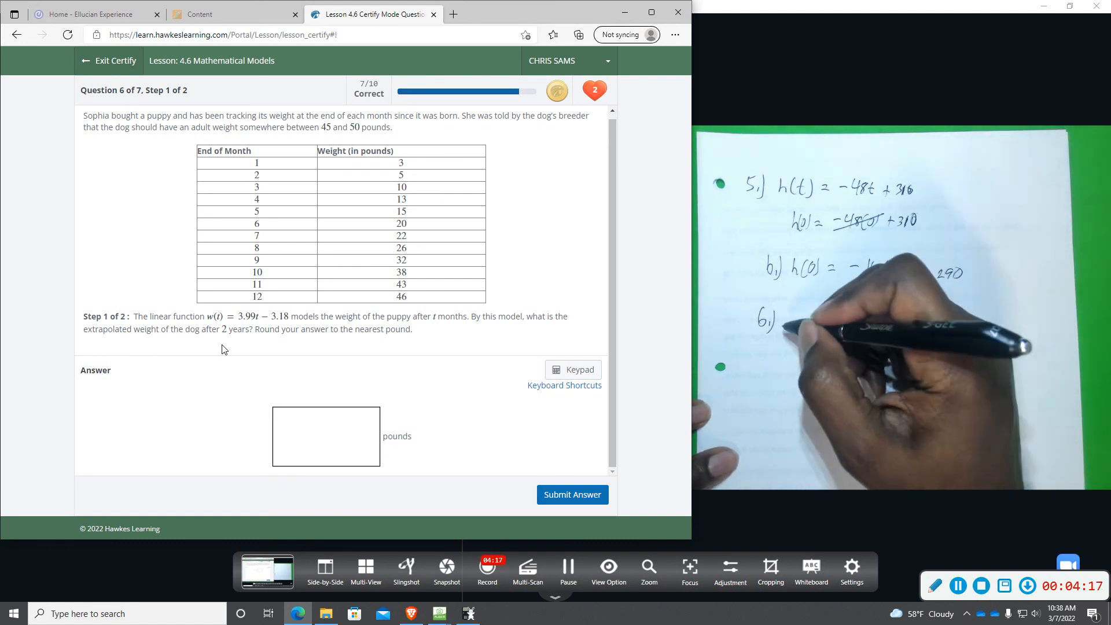
Work out w(24) = 3.99(24) − 3.18 and launch the Wabbitemu calculator from the taskbar.
{"action": "left_click", "coordinate": [326, 436]}
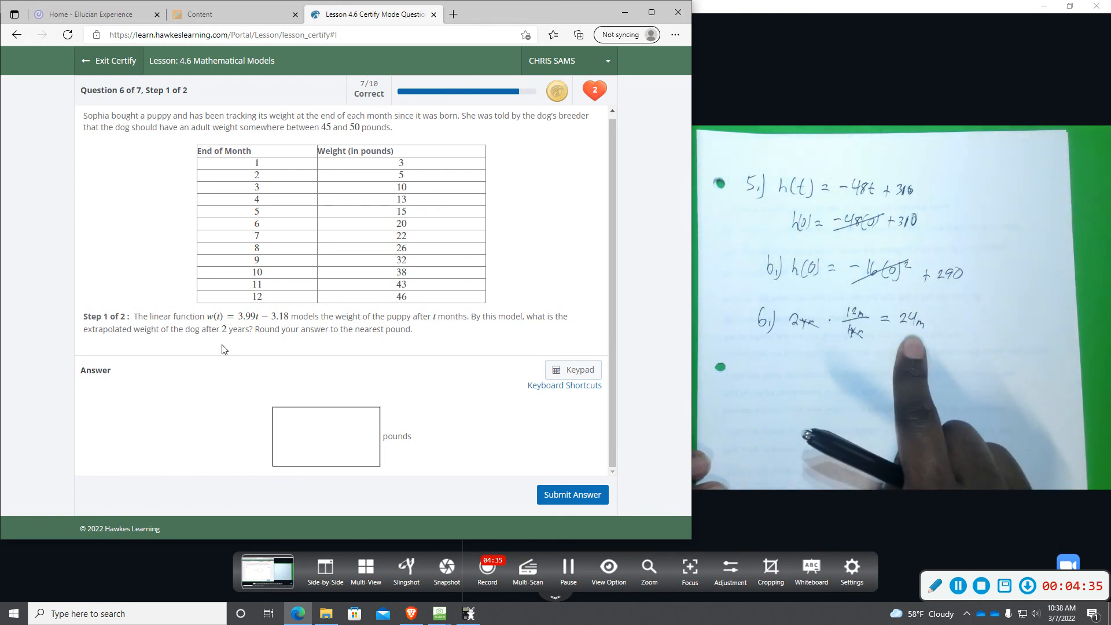
{"action": "left_click", "coordinate": [325, 436]}
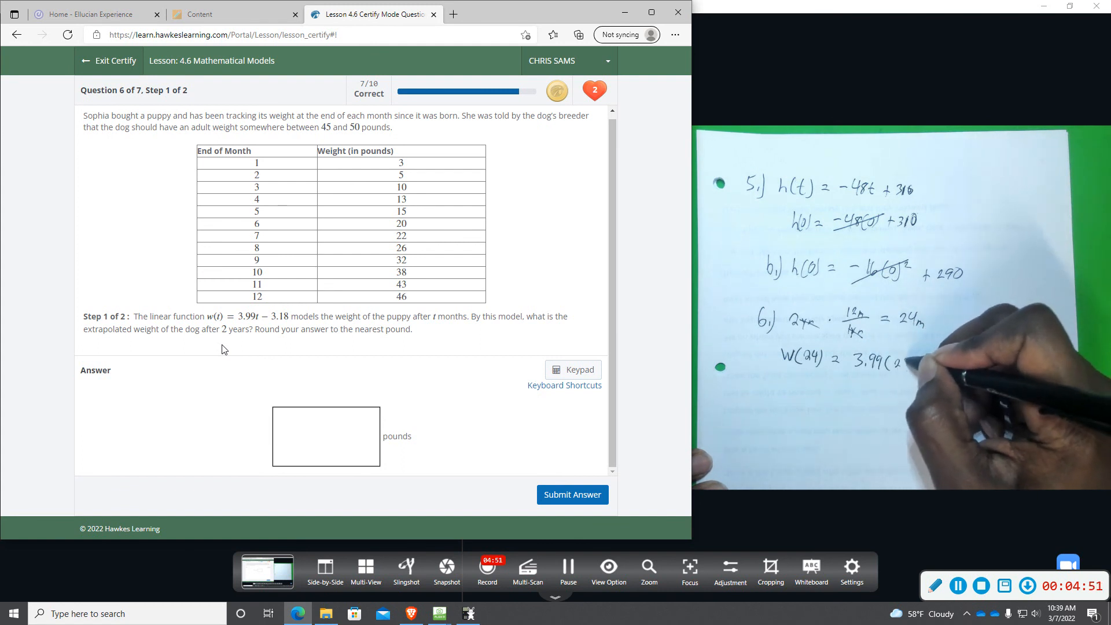
{"action": "left_click", "coordinate": [325, 435]}
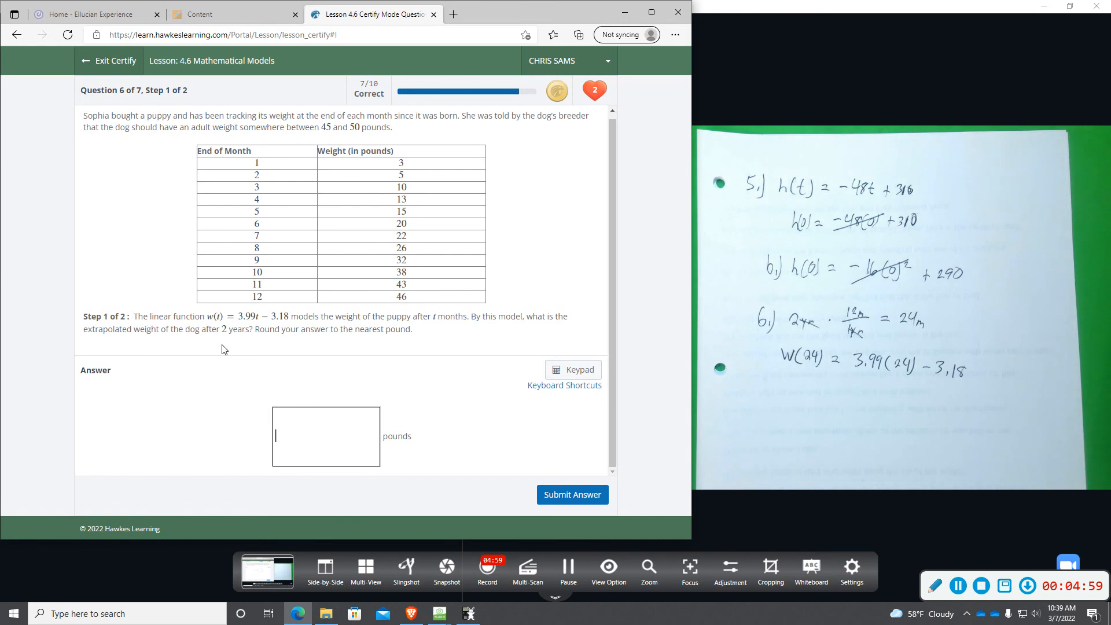
{"action": "left_click", "coordinate": [468, 614]}
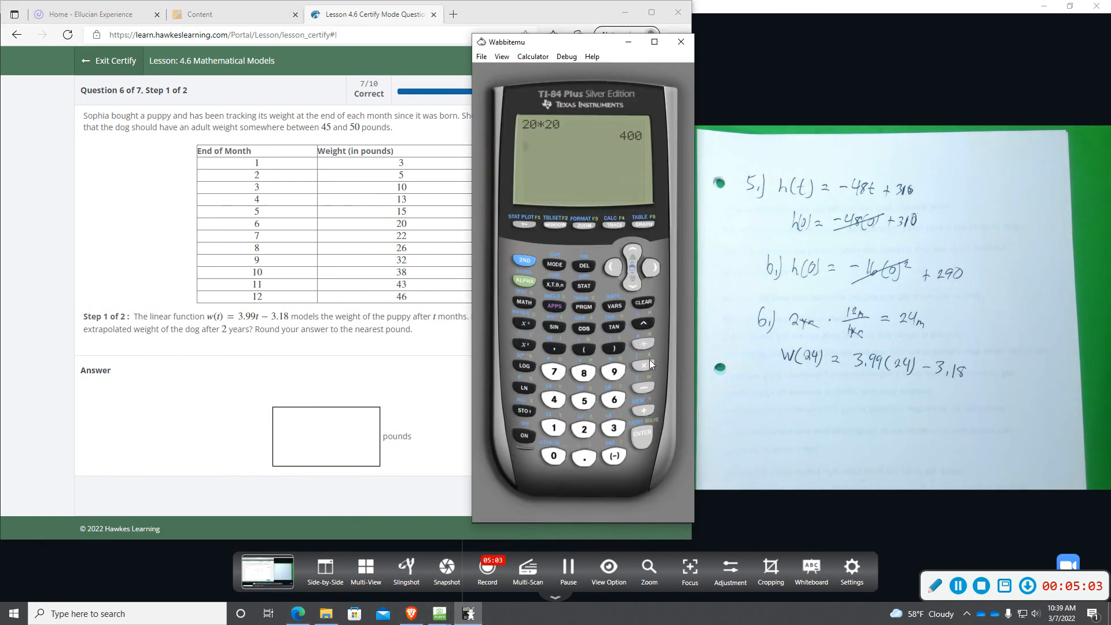
Compute 3.99(24)-3.18 on the calculator, giving 92.58.
{"action": "left_click", "coordinate": [641, 301]}
{"action": "type", "text": "3.99(24"}
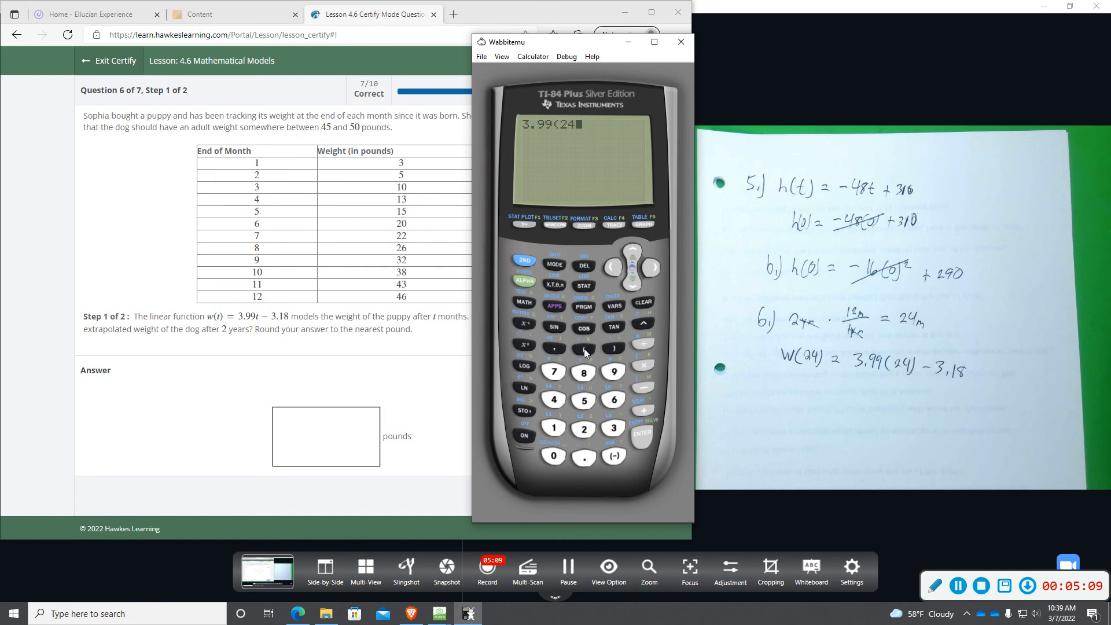
{"action": "left_click", "coordinate": [612, 348]}
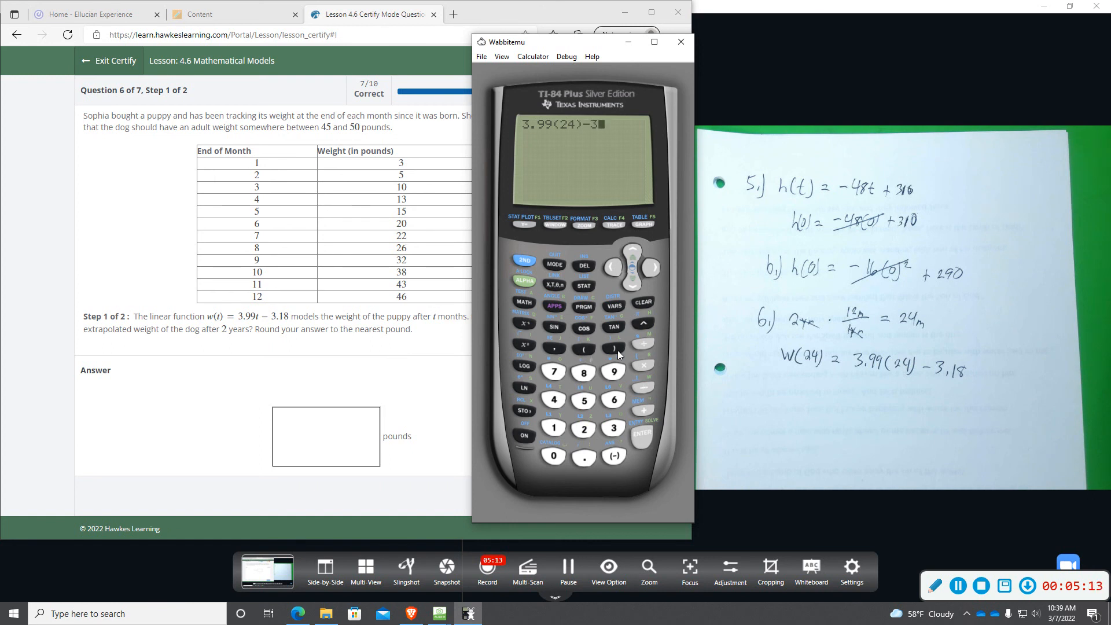
{"action": "left_click", "coordinate": [641, 431]}
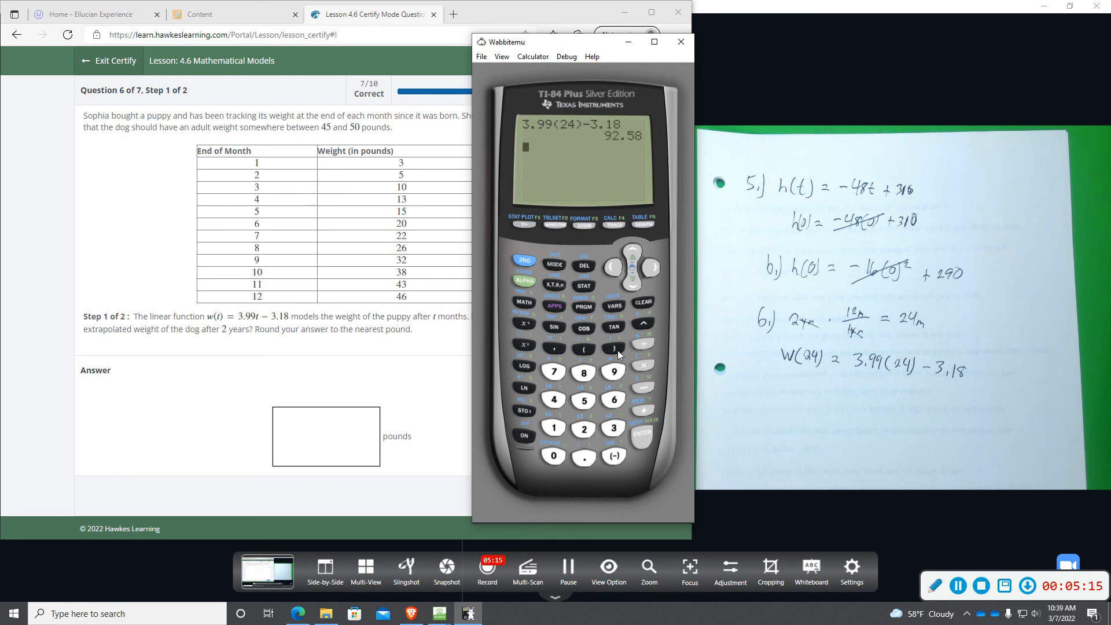
{"action": "mouse_move", "coordinate": [628, 148]}
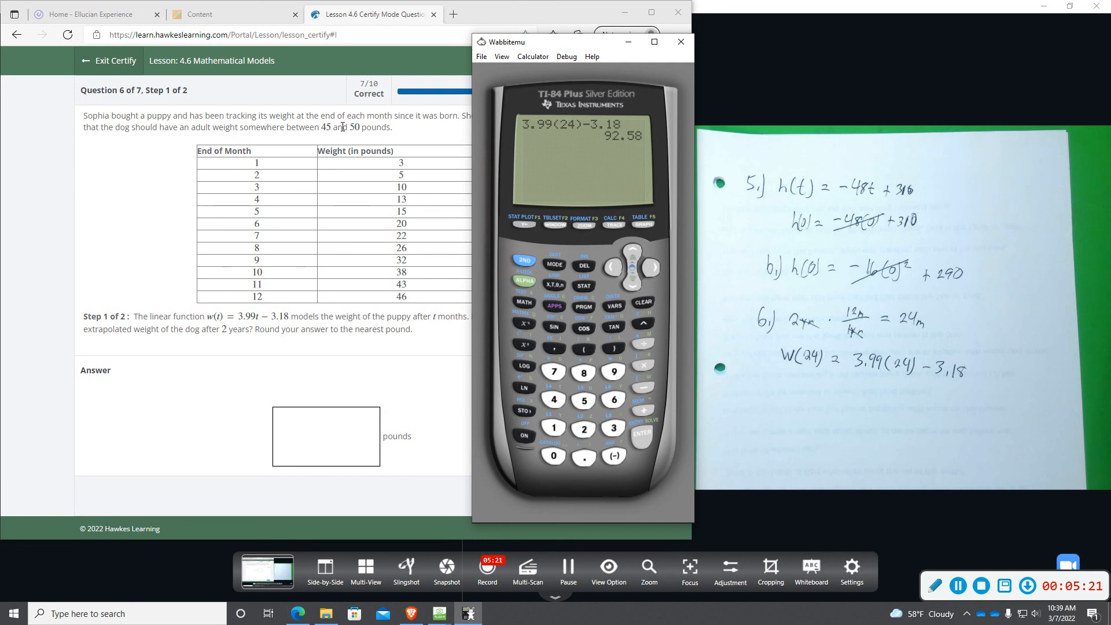
{"action": "mouse_move", "coordinate": [618, 144]}
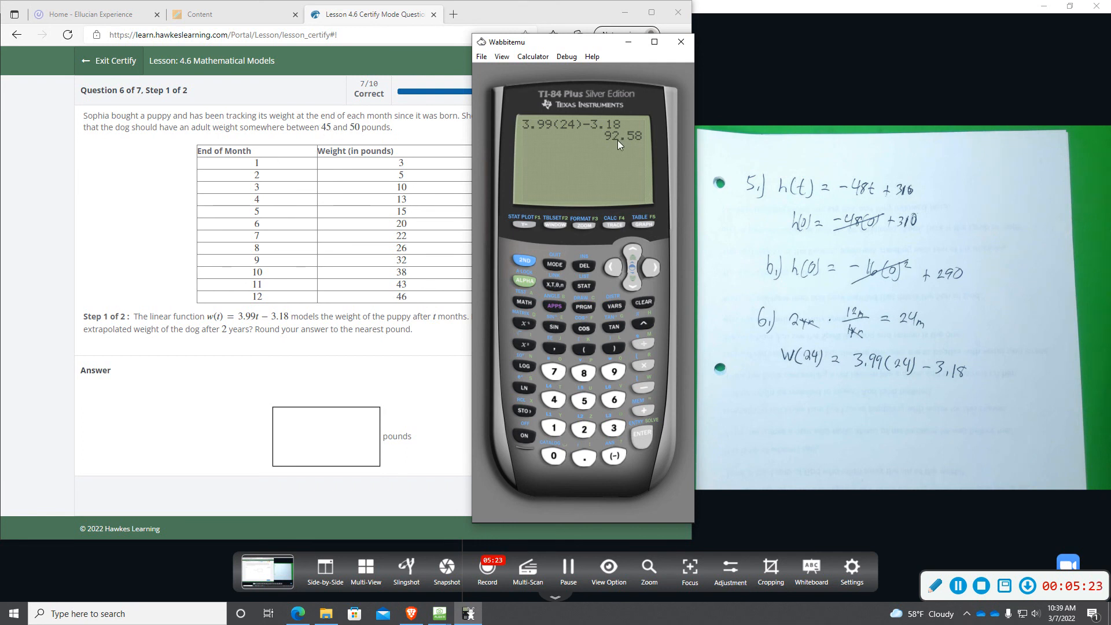
{"action": "mouse_move", "coordinate": [325, 334]}
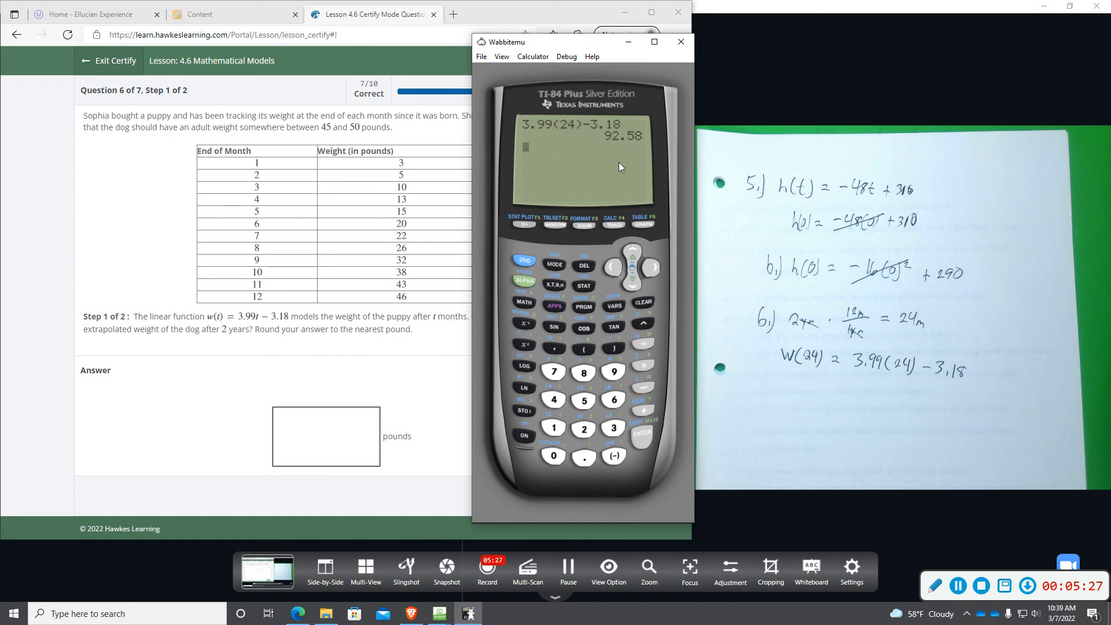
{"action": "mouse_move", "coordinate": [340, 438]}
{"action": "type", "text": "93"}
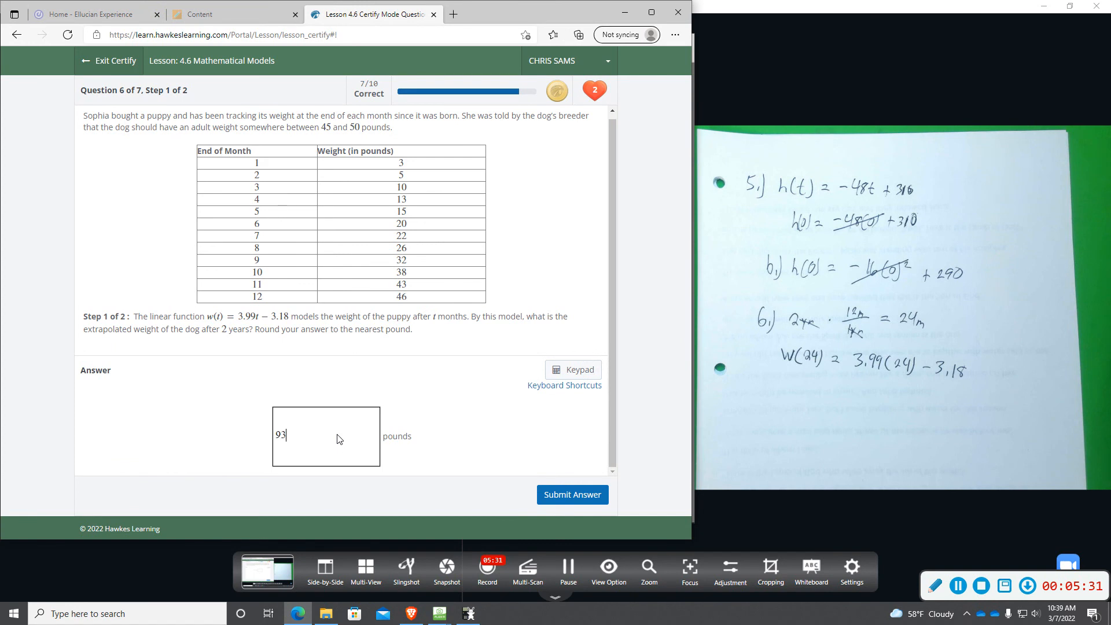
Submit 93 pounds as the answer and dismiss the correct and lesson-mastered notices.
{"action": "left_click", "coordinate": [571, 493]}
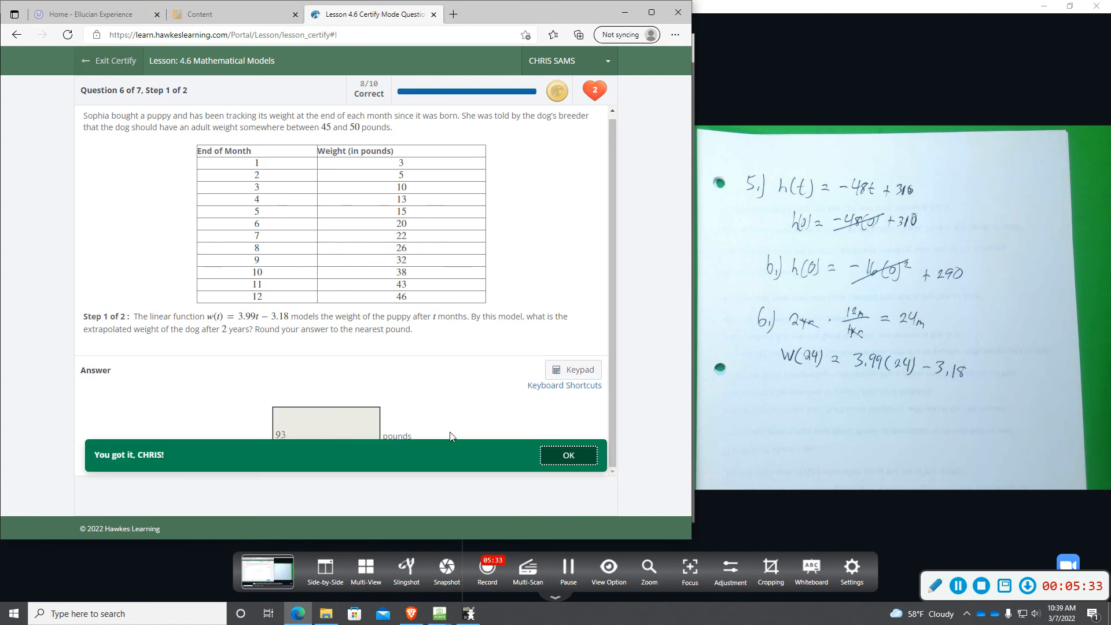
{"action": "left_click", "coordinate": [568, 454]}
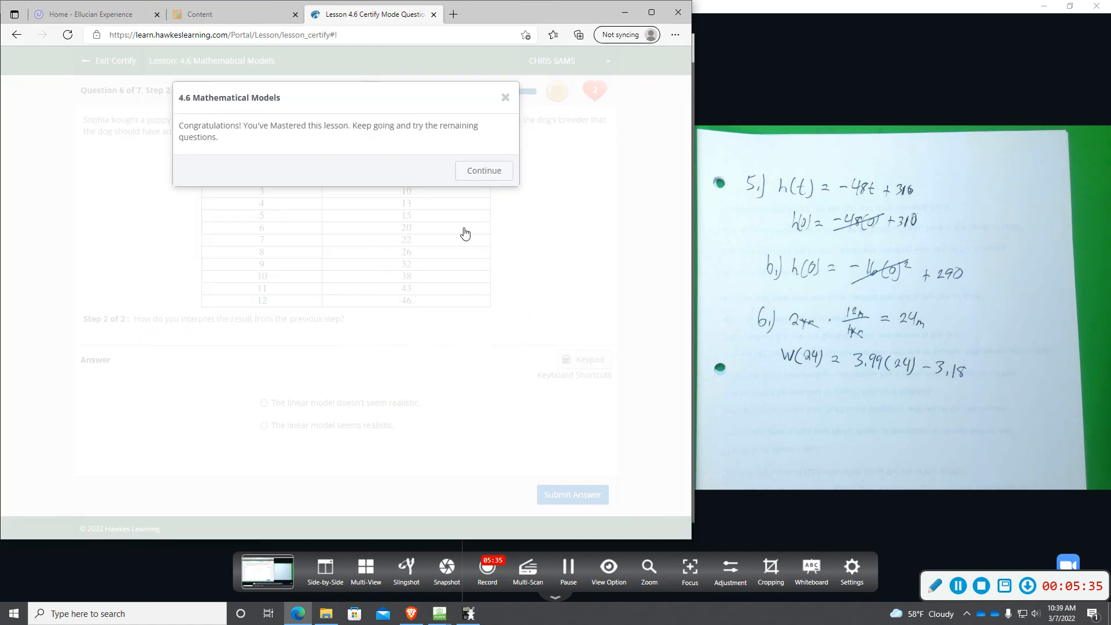
{"action": "left_click", "coordinate": [483, 170]}
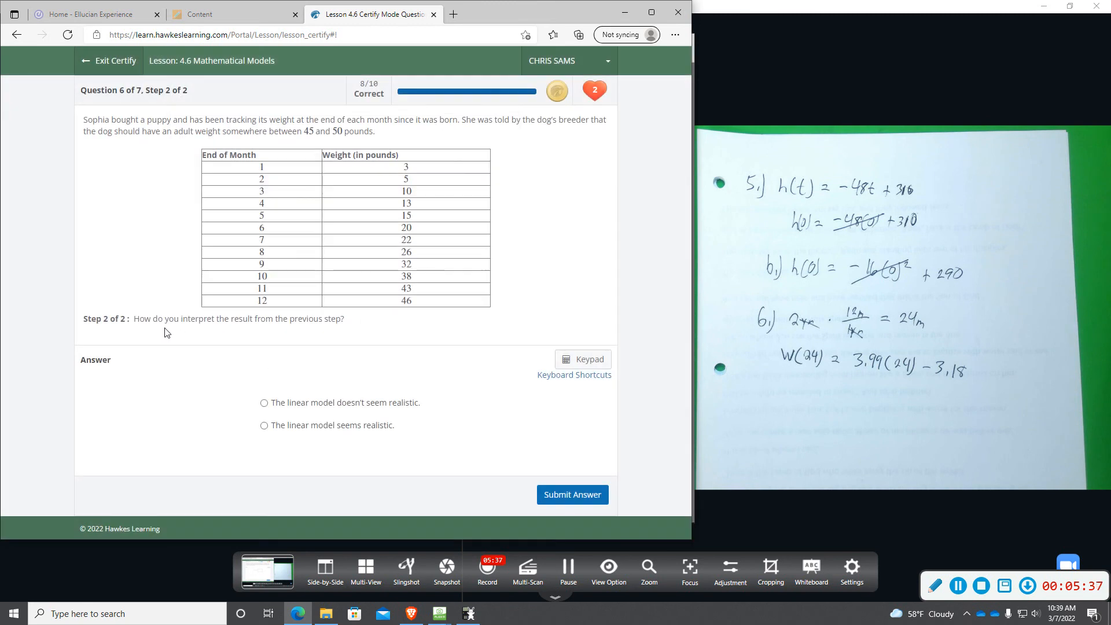
{"action": "mouse_move", "coordinate": [319, 319]}
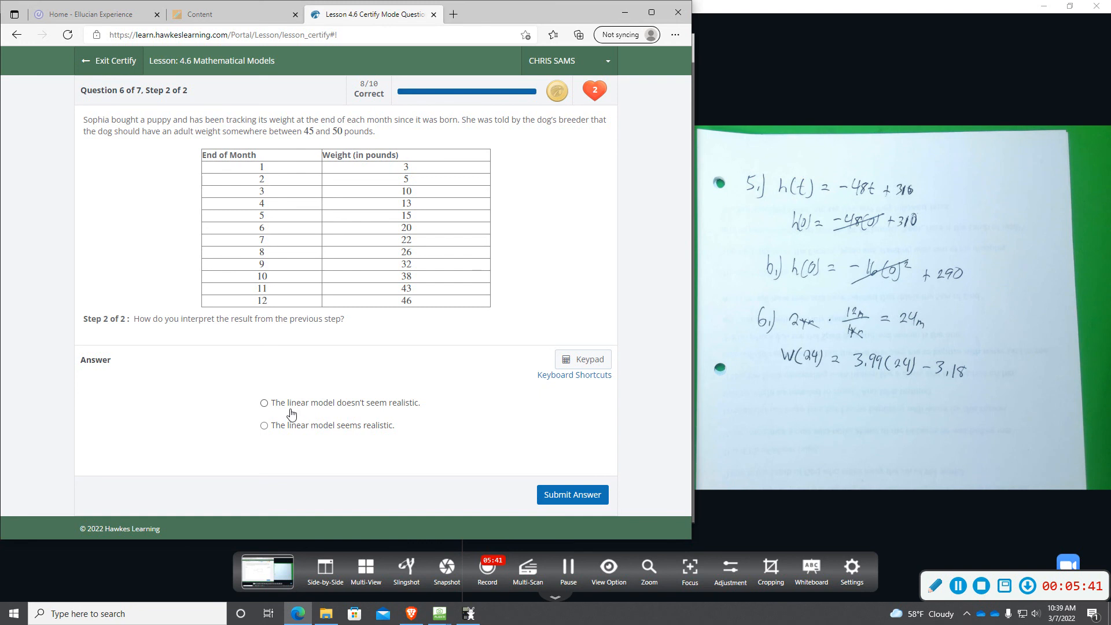
{"action": "mouse_move", "coordinate": [413, 409]}
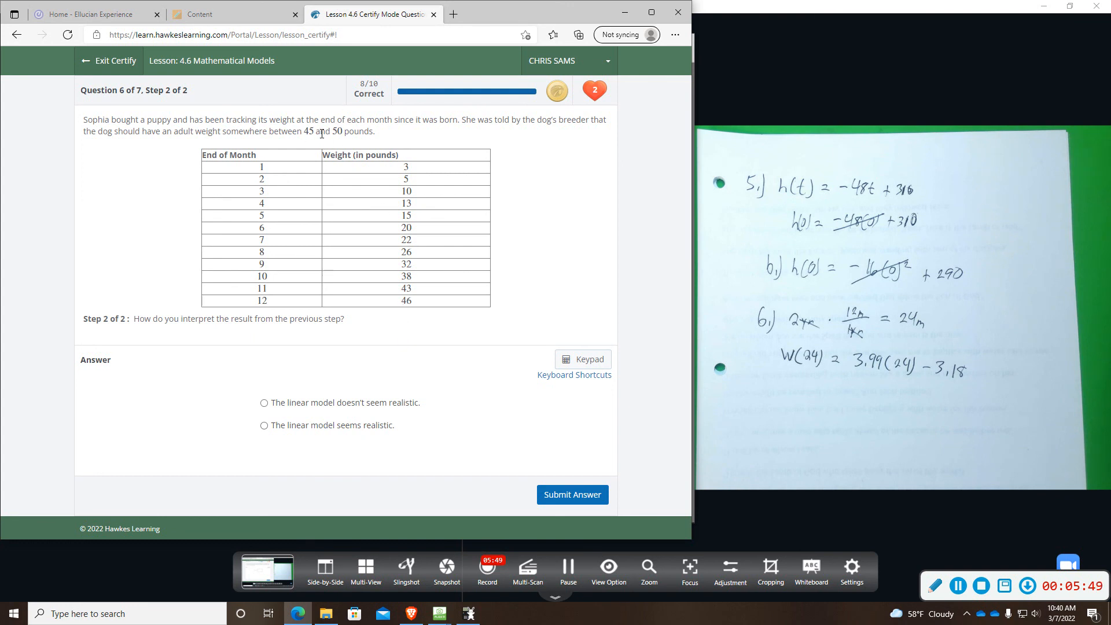
{"action": "mouse_move", "coordinate": [326, 441]}
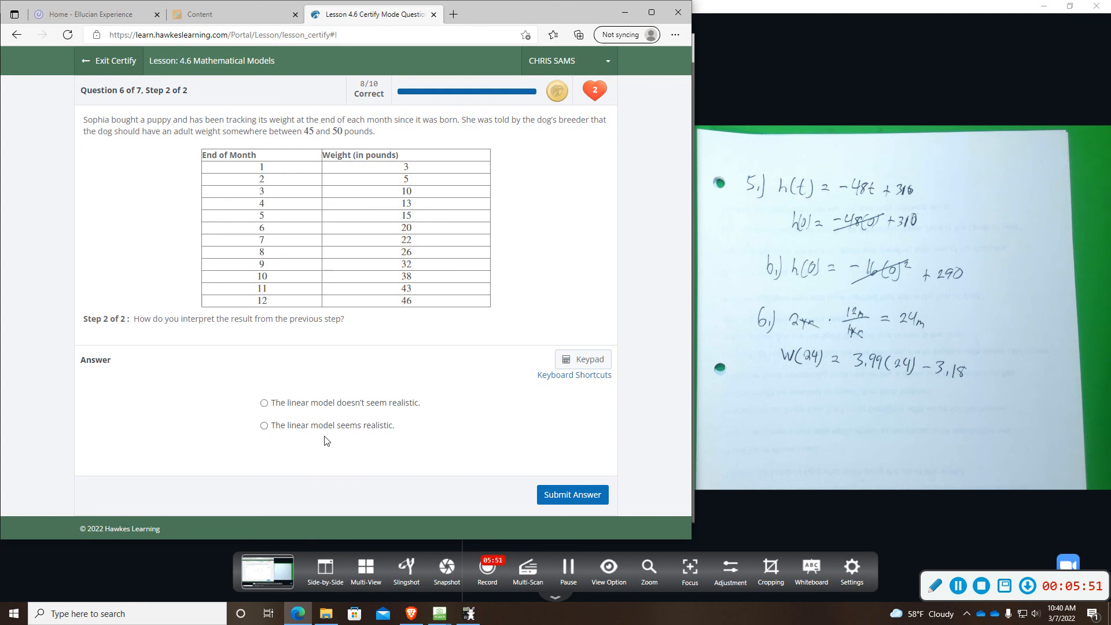
{"action": "mouse_move", "coordinate": [520, 227]}
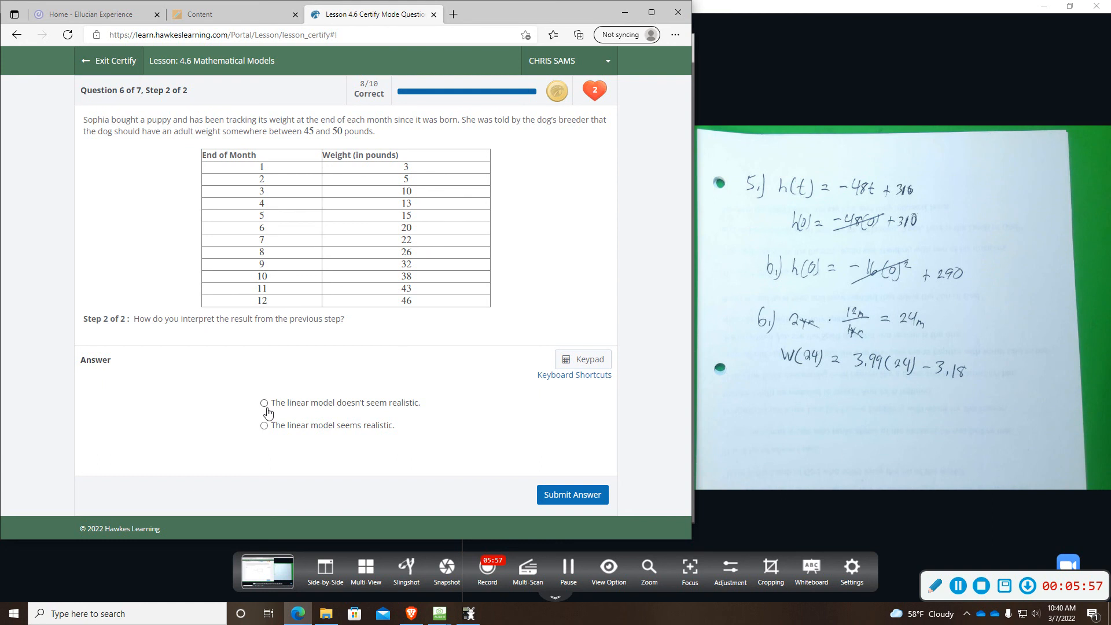
Choose 'The linear model doesn't seem realistic.' for step 2.
{"action": "left_click", "coordinate": [264, 403]}
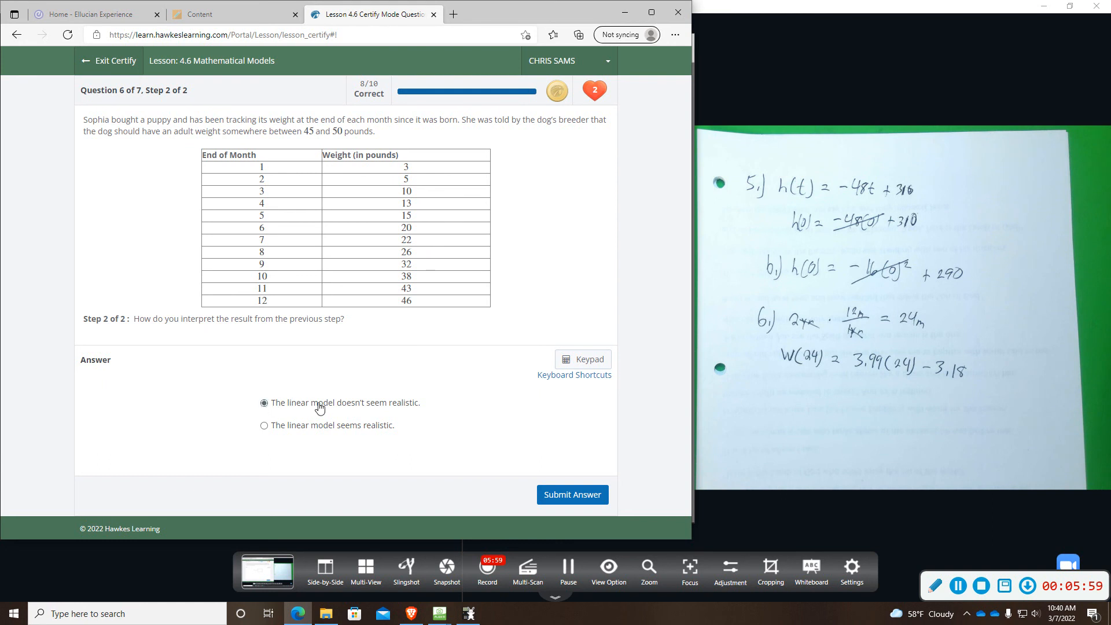
{"action": "mouse_move", "coordinate": [549, 459]}
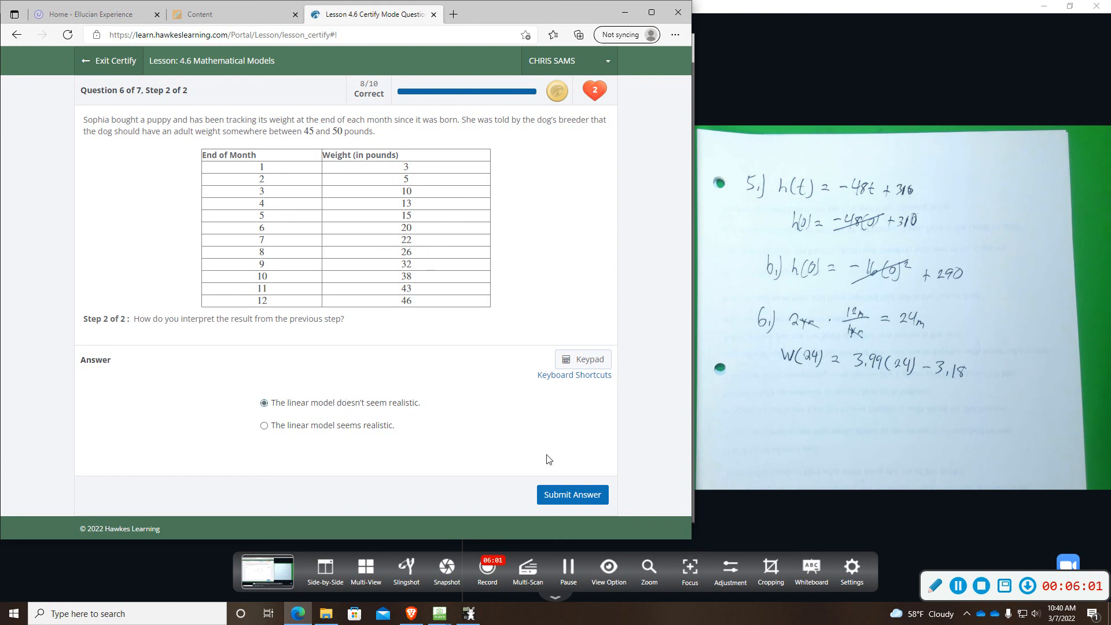
{"action": "mouse_move", "coordinate": [571, 494]}
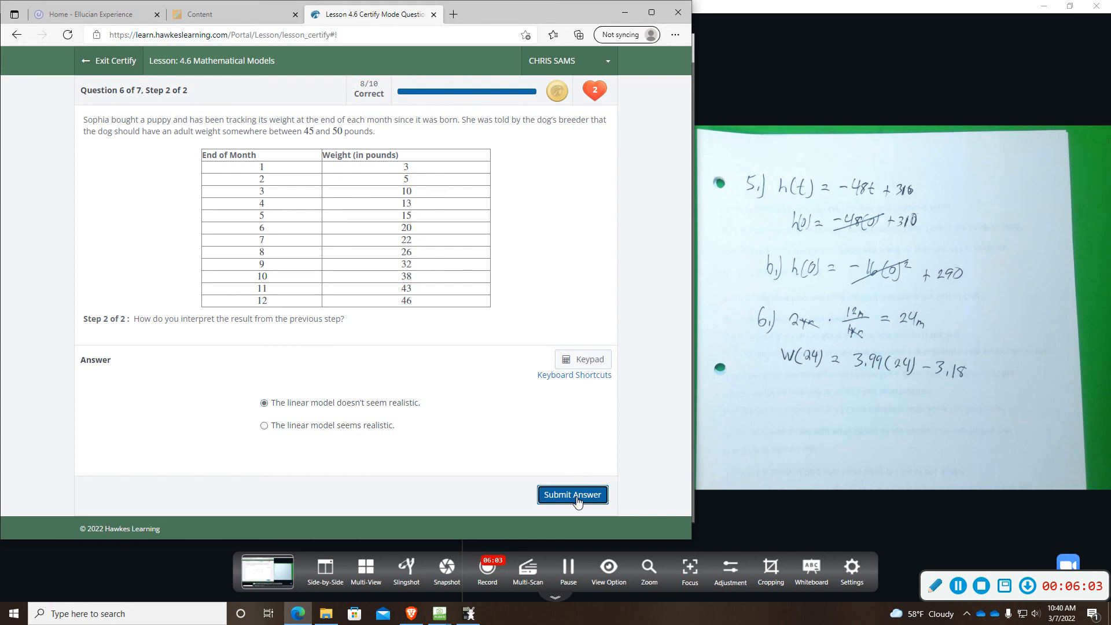